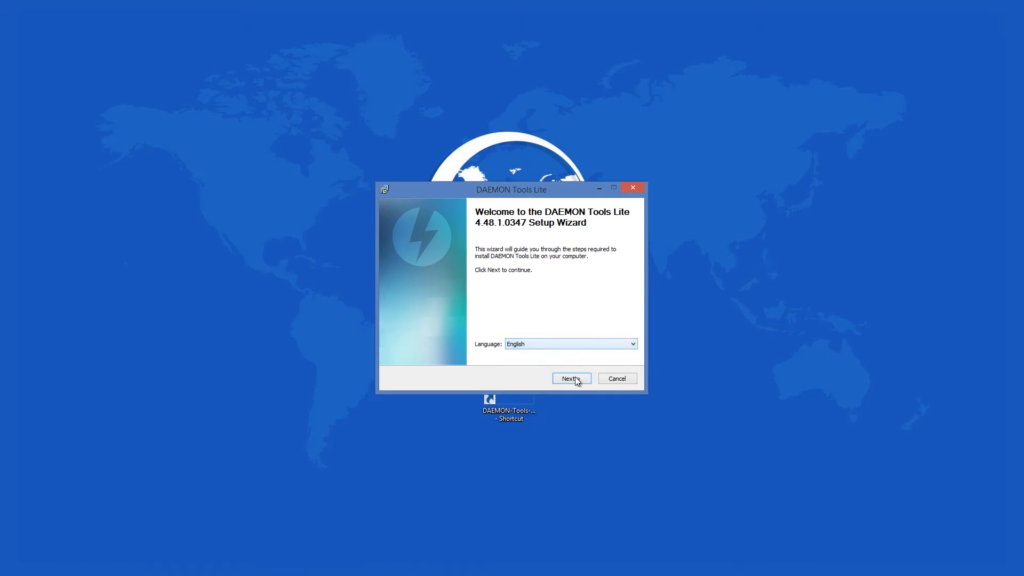
- Install DAEMON Tools Lite with the Free License, default components and default folder
left_click(569, 378)
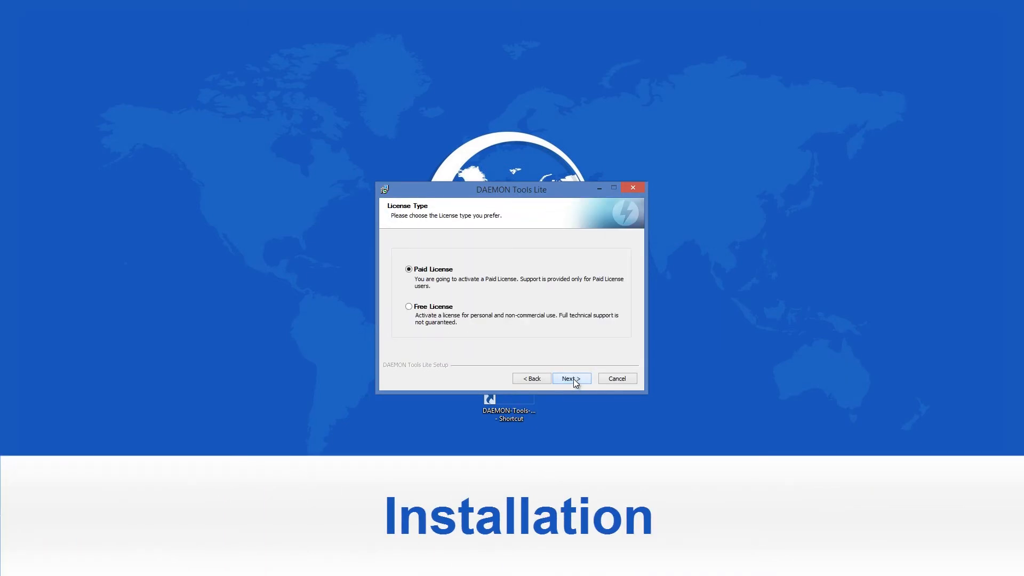
left_click(409, 306)
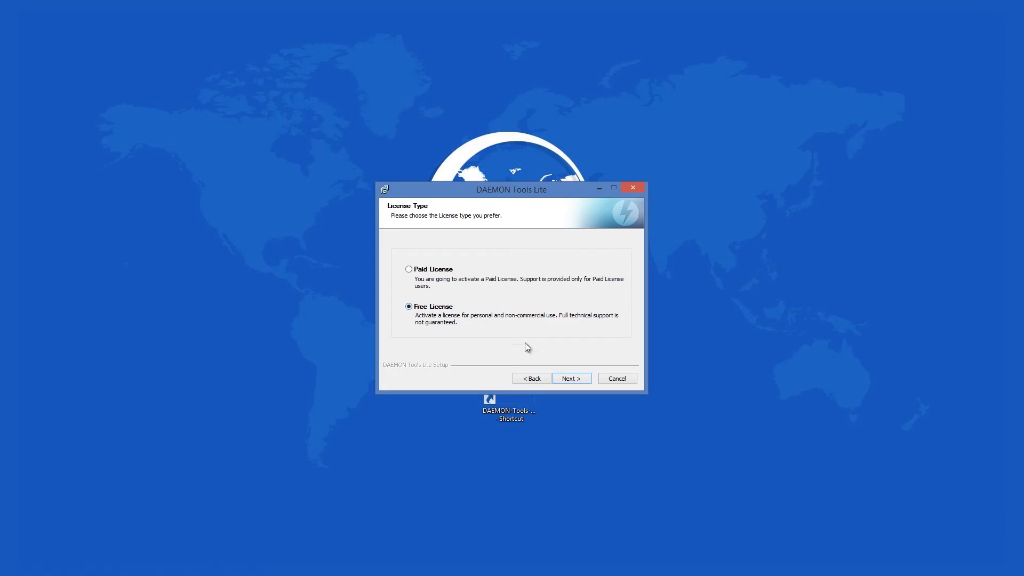
left_click(570, 378)
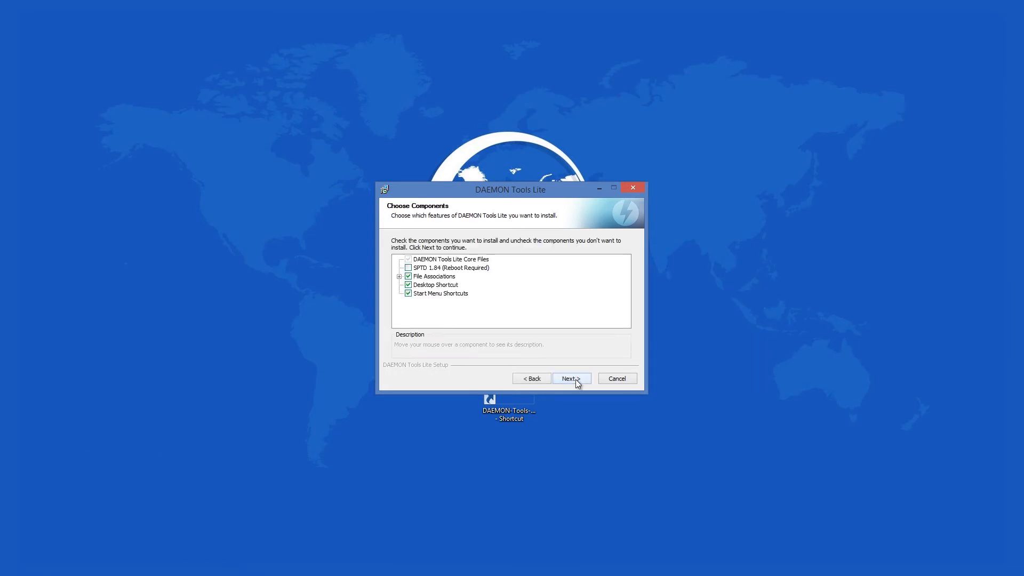
left_click(569, 378)
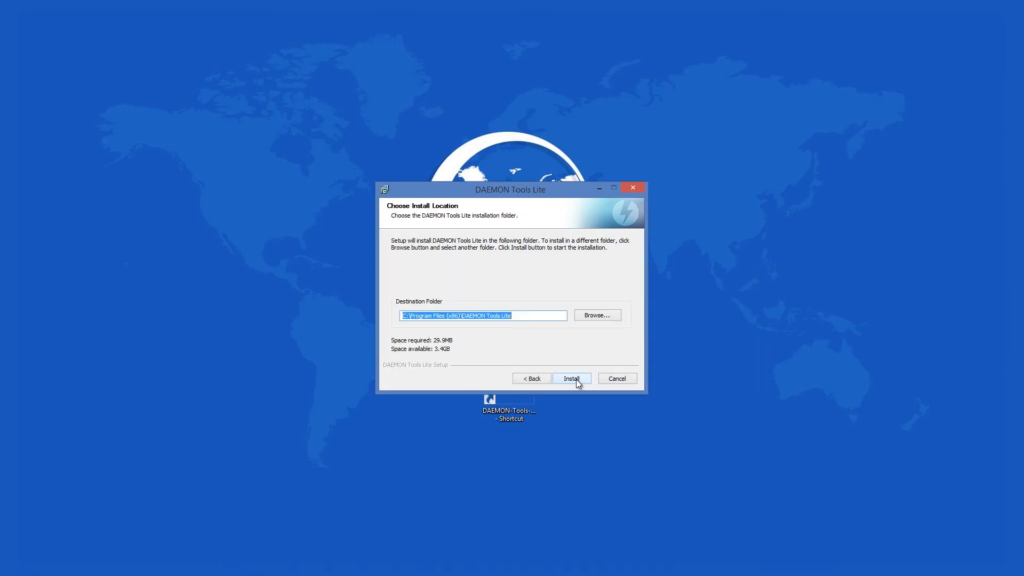
left_click(572, 379)
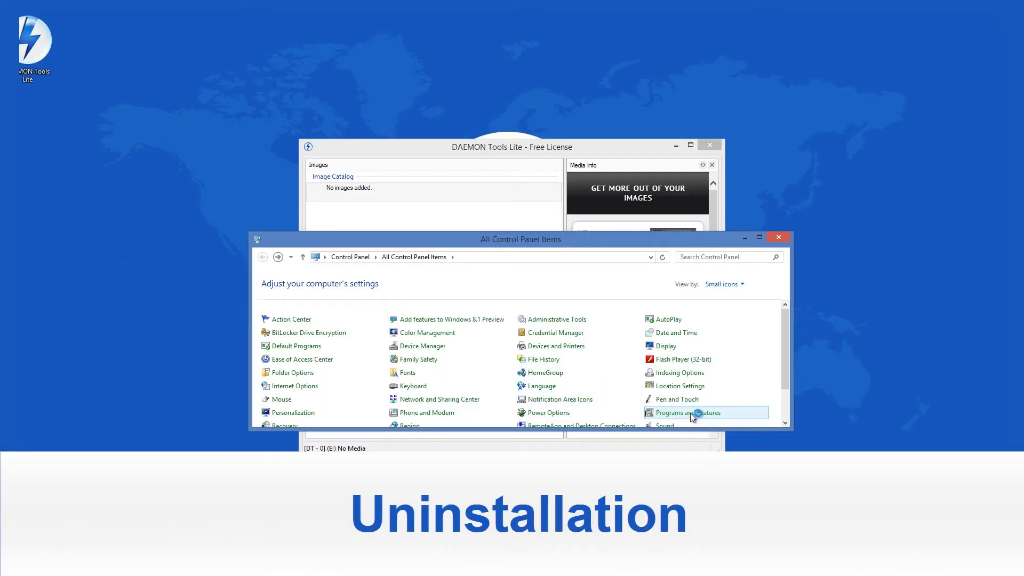
- Show Programs and Features and look down the installed-programs list
left_click(690, 411)
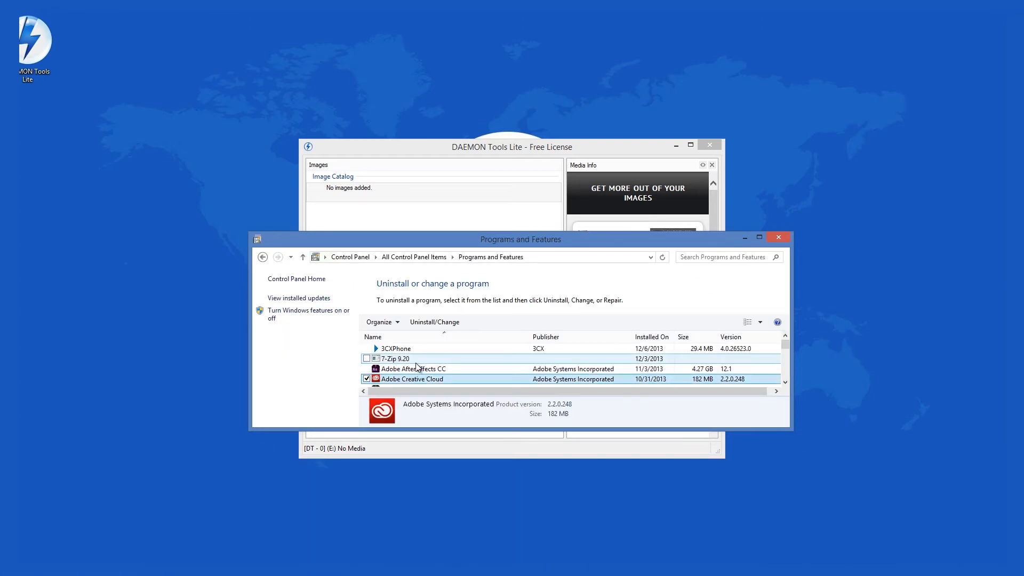
scroll("down", 3)
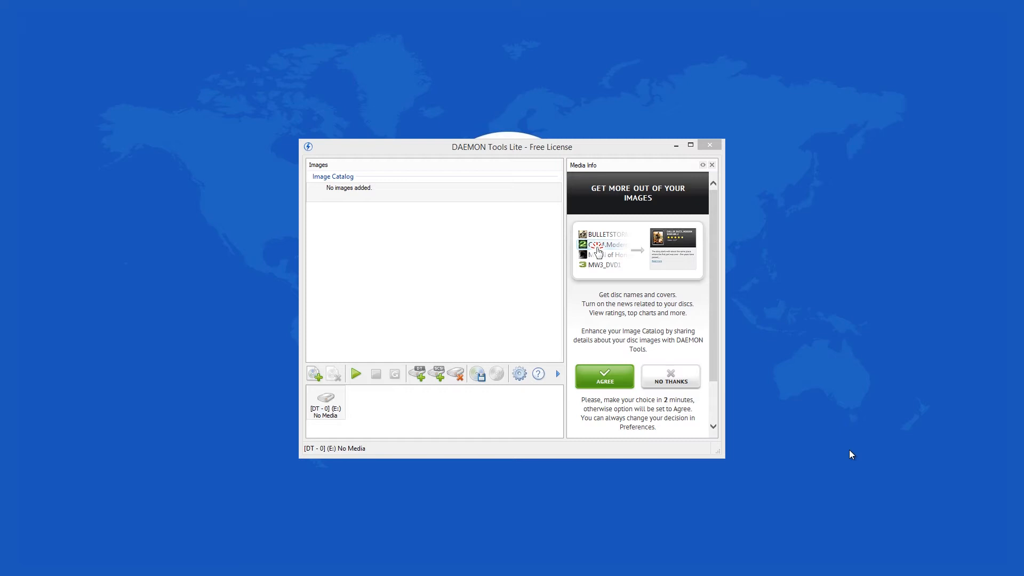
mouse_move(818, 455)
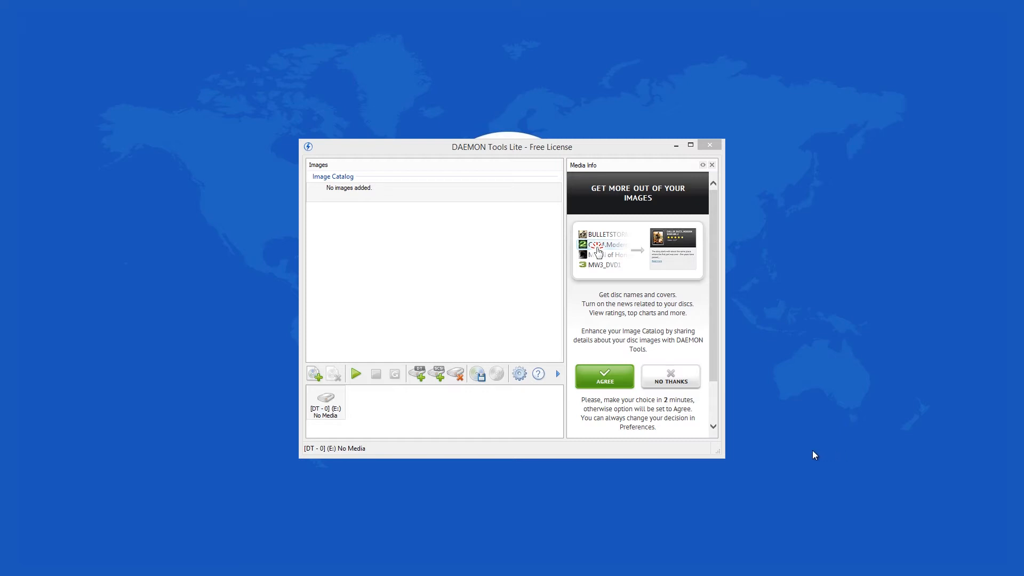
mouse_move(711, 164)
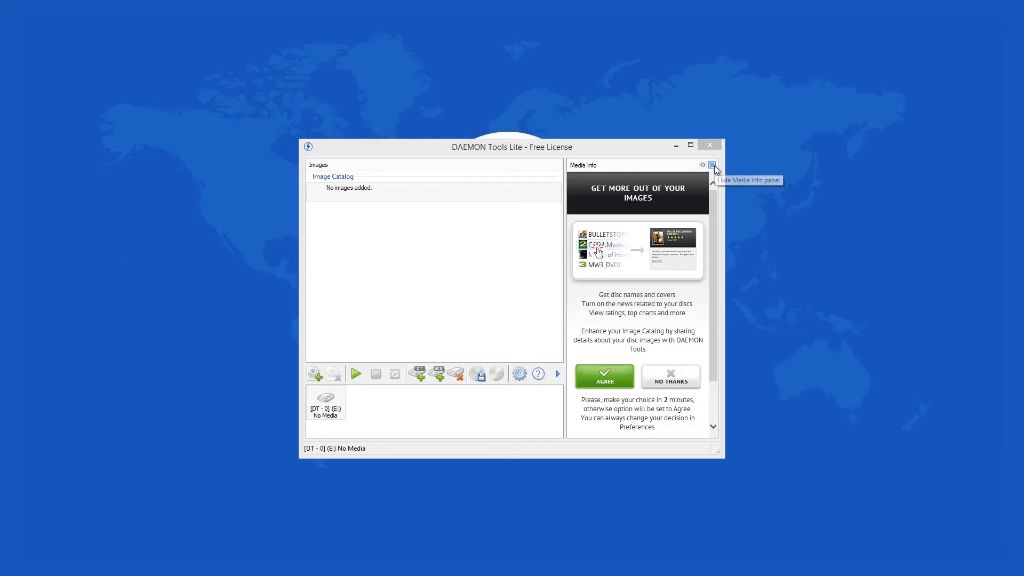
- Hide the Media Info side panel, leaving the image catalog and virtual drive
left_click(711, 164)
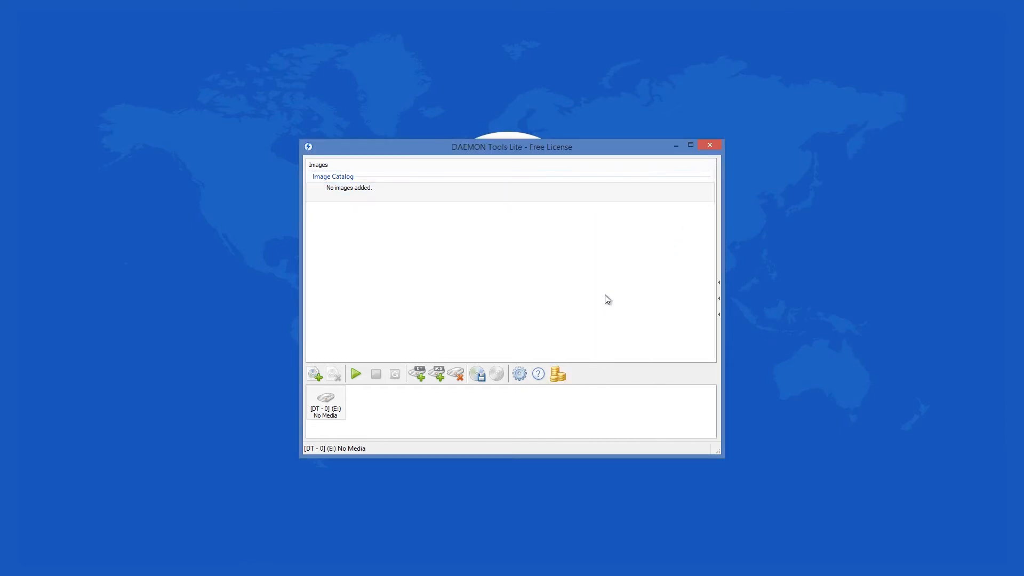
mouse_move(557, 373)
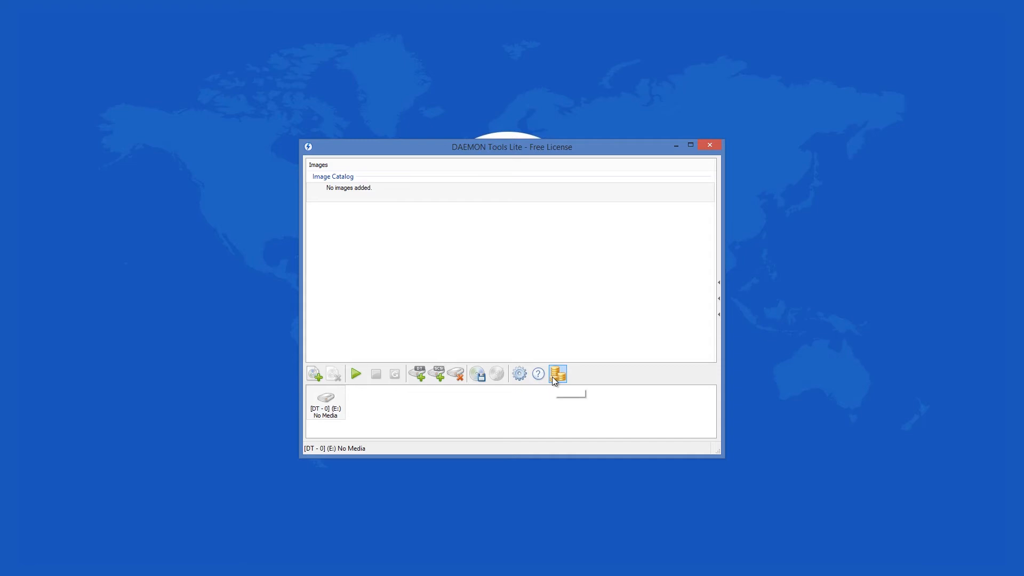
mouse_move(538, 373)
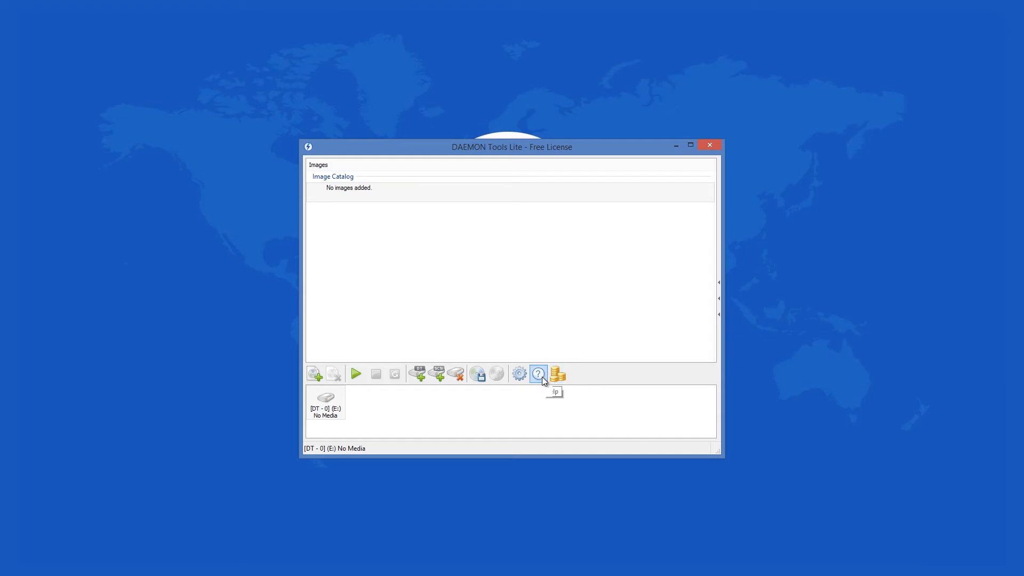
mouse_move(518, 373)
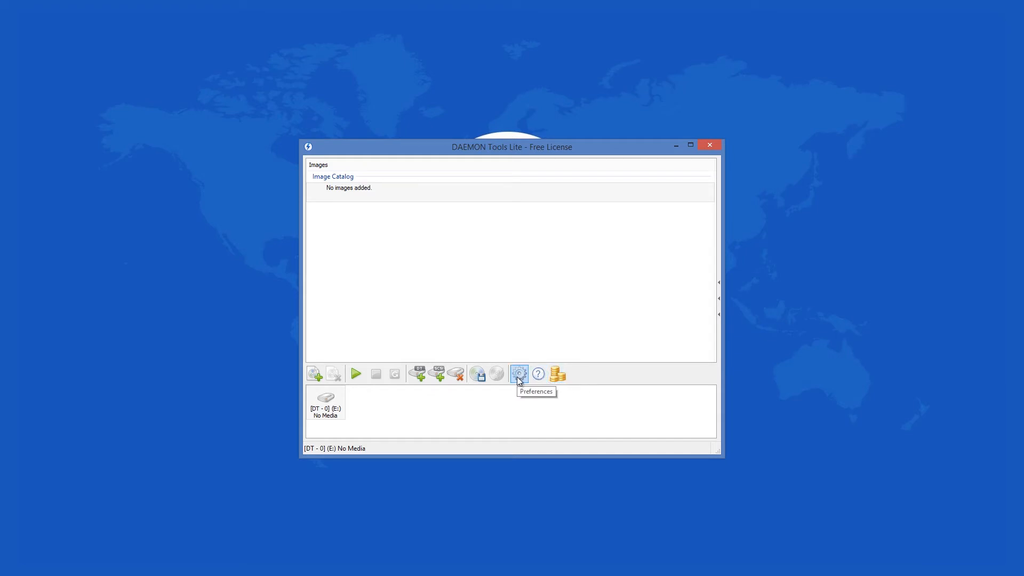
- Review the General, Hot keys and Integration (file association) preference pages
left_click(519, 374)
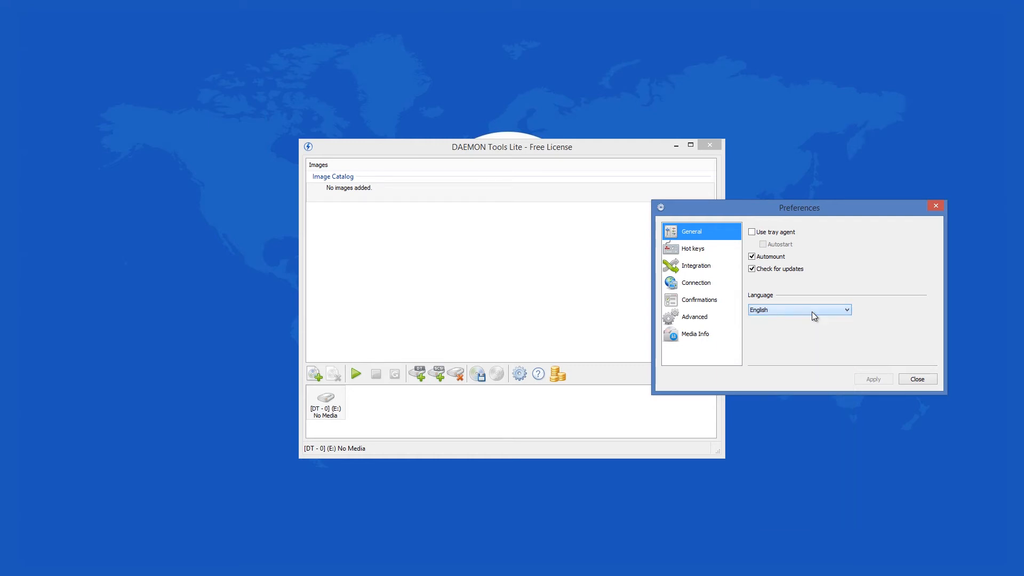
left_click(692, 249)
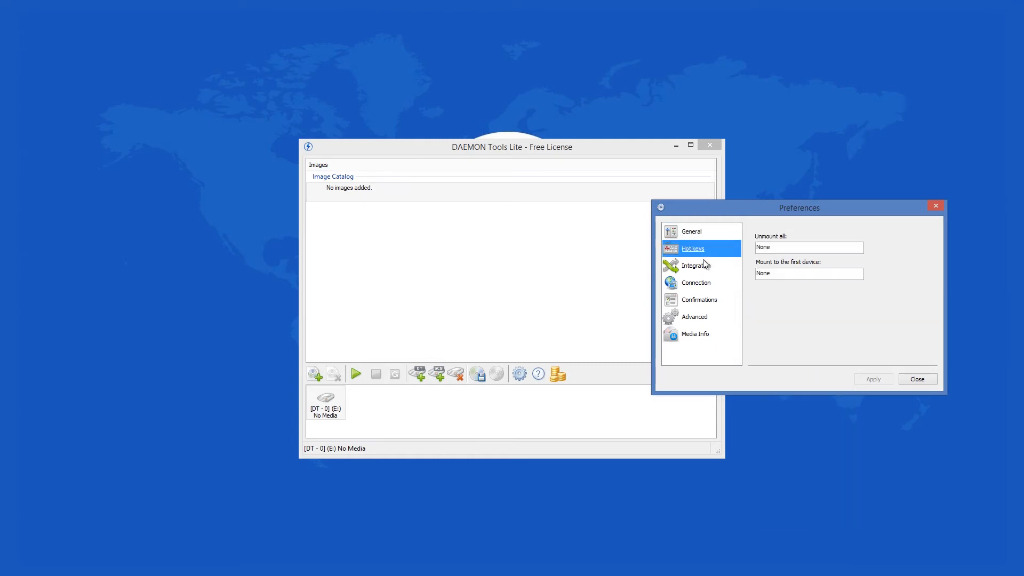
left_click(695, 266)
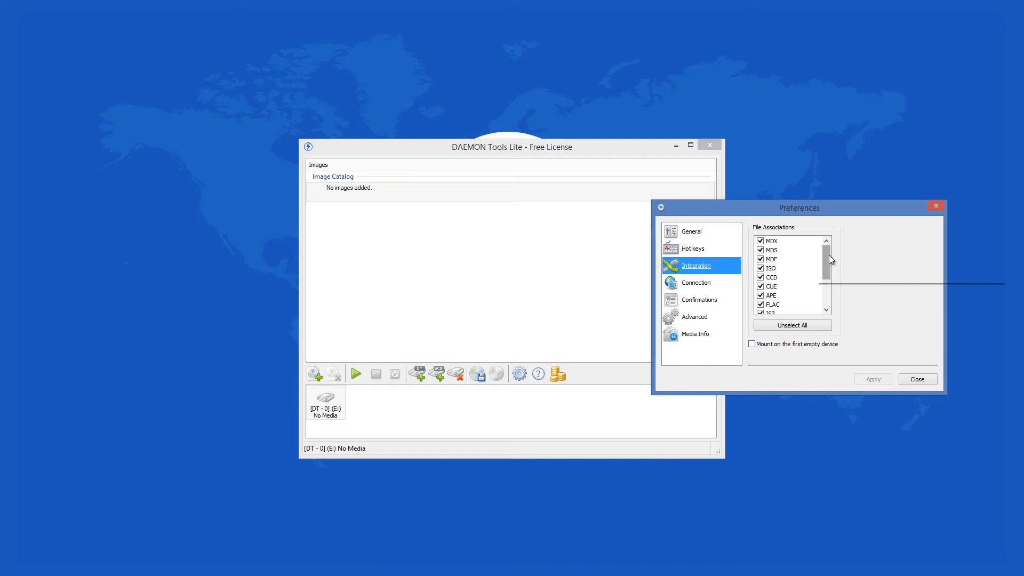
scroll("down", 3)
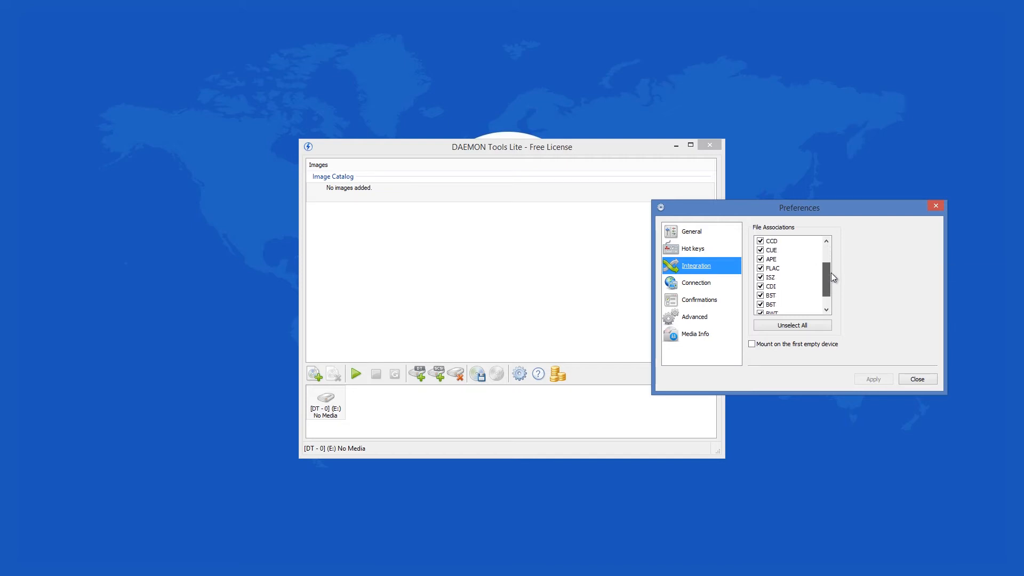
scroll("down", 3)
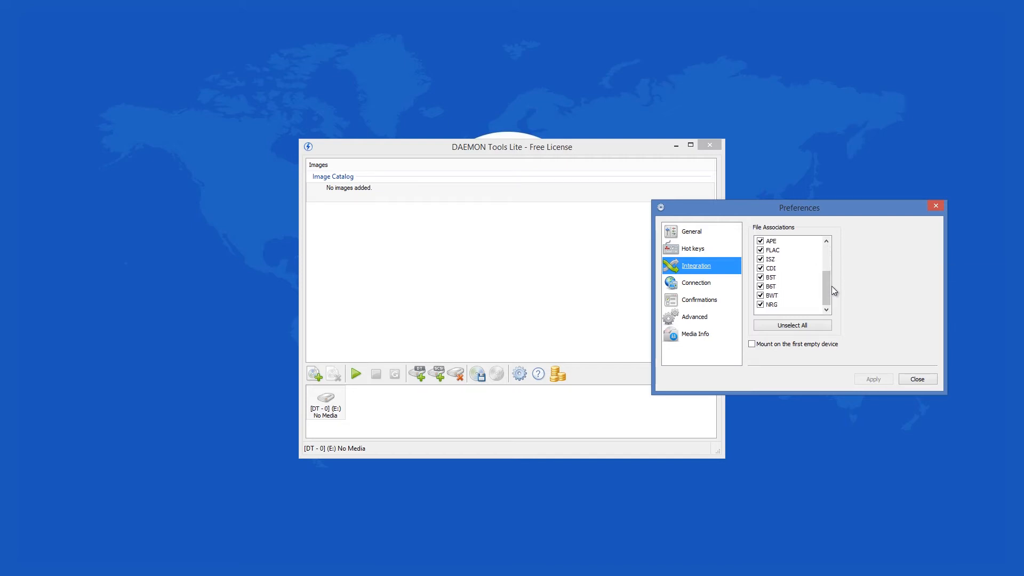
- Review the Connection, Confirmations, Advanced and Media Info preference pages
left_click(696, 282)
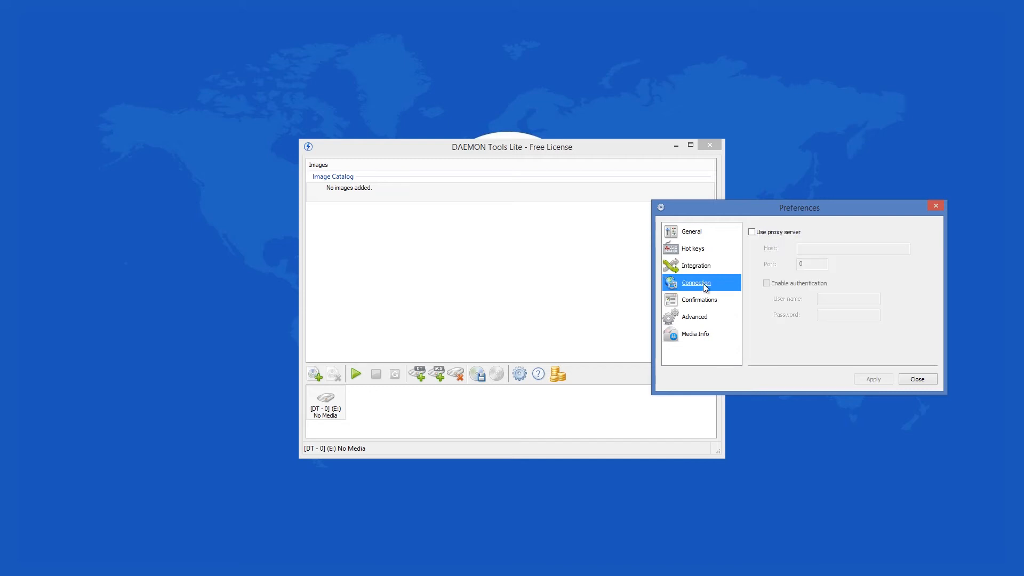
mouse_move(708, 304)
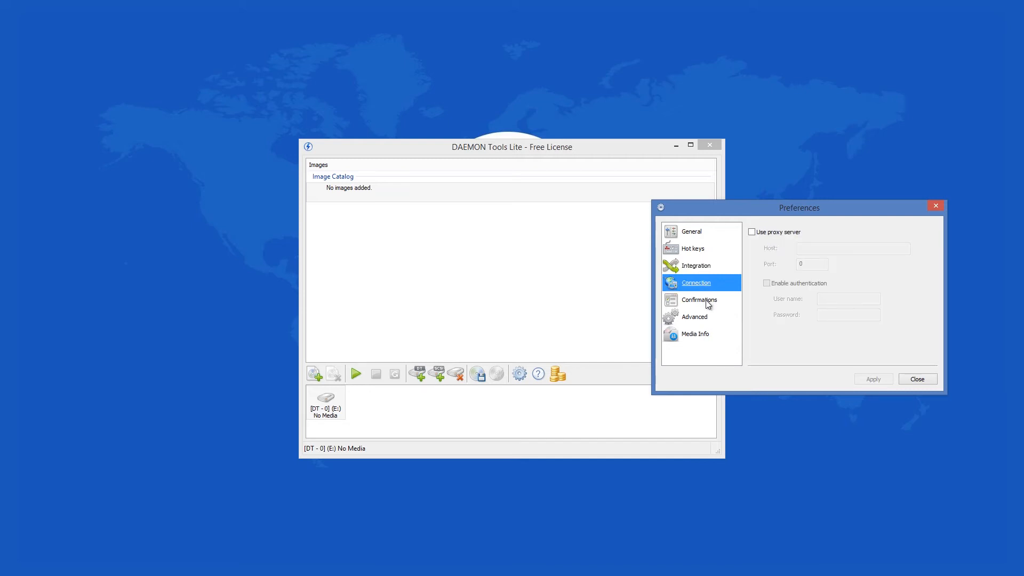
left_click(698, 300)
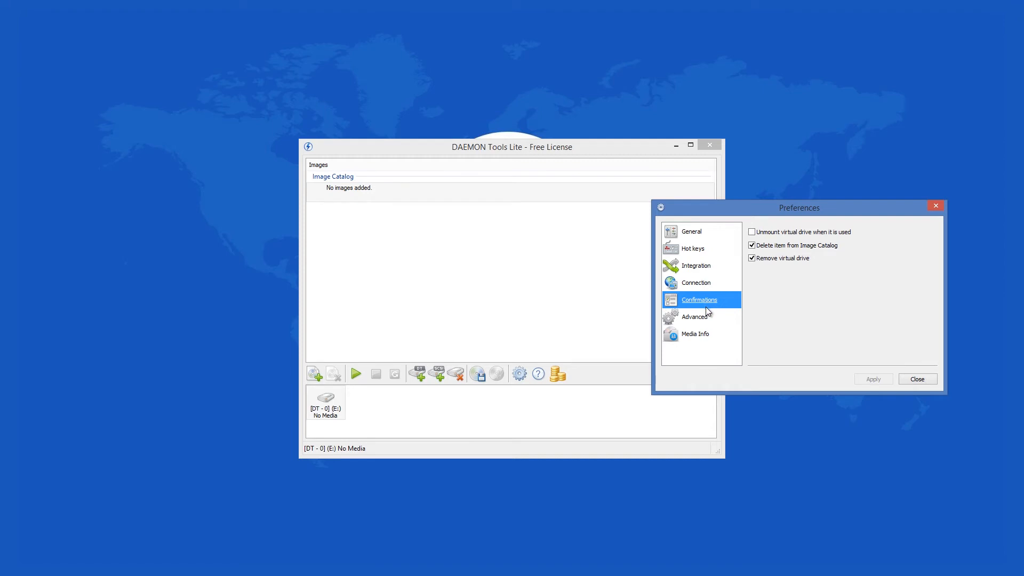
left_click(694, 317)
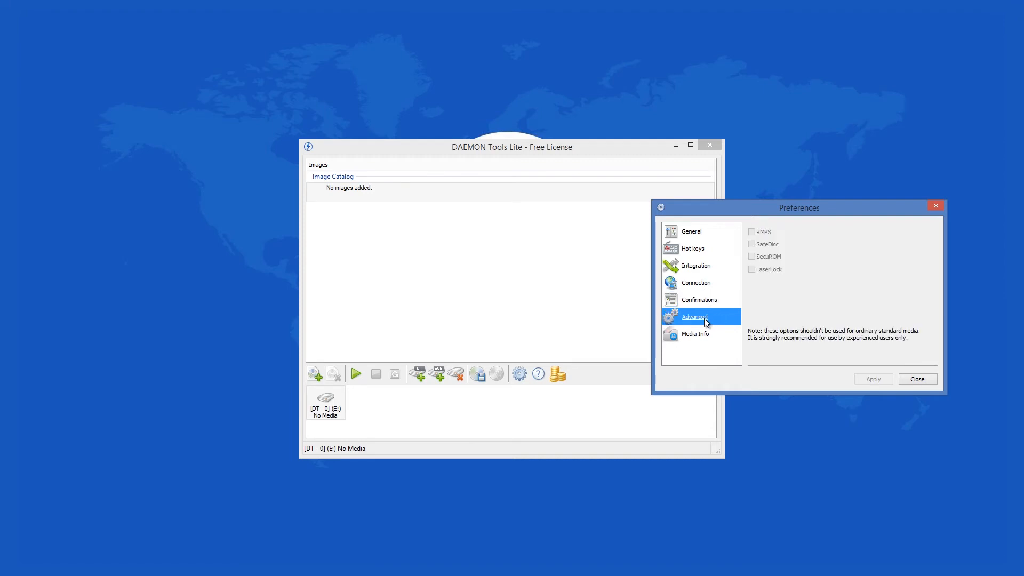
left_click(694, 334)
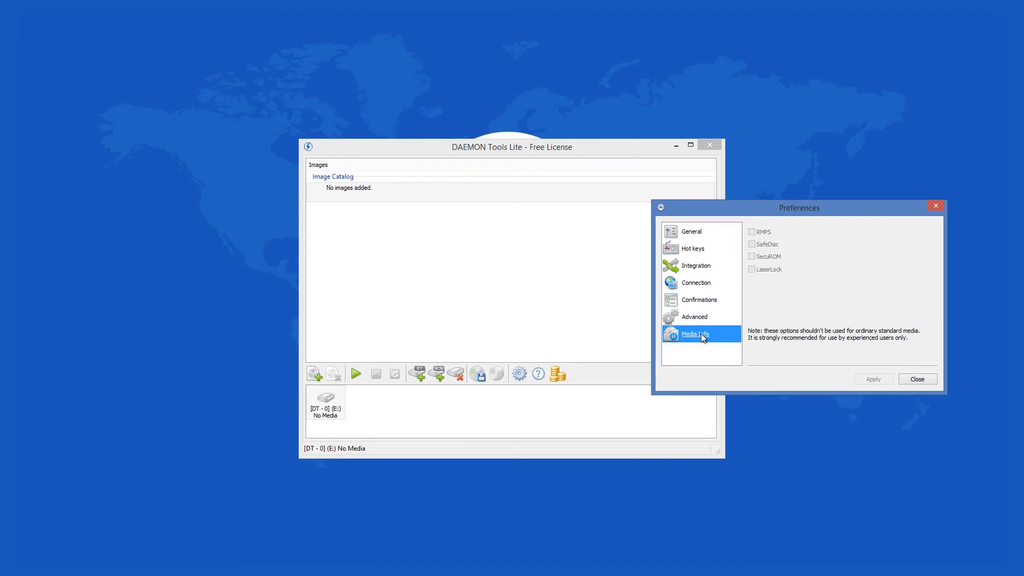
left_click(695, 333)
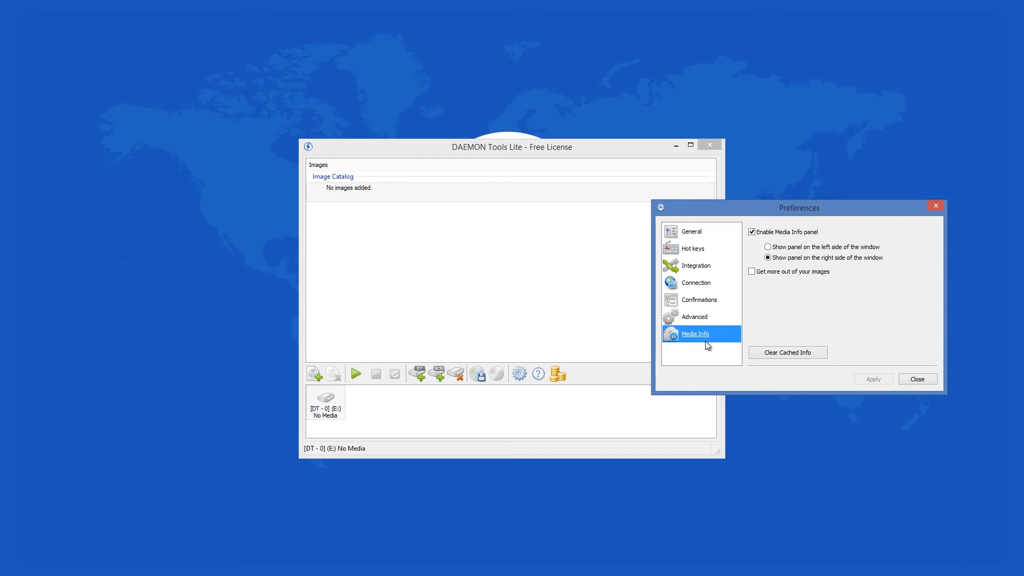
mouse_move(890, 381)
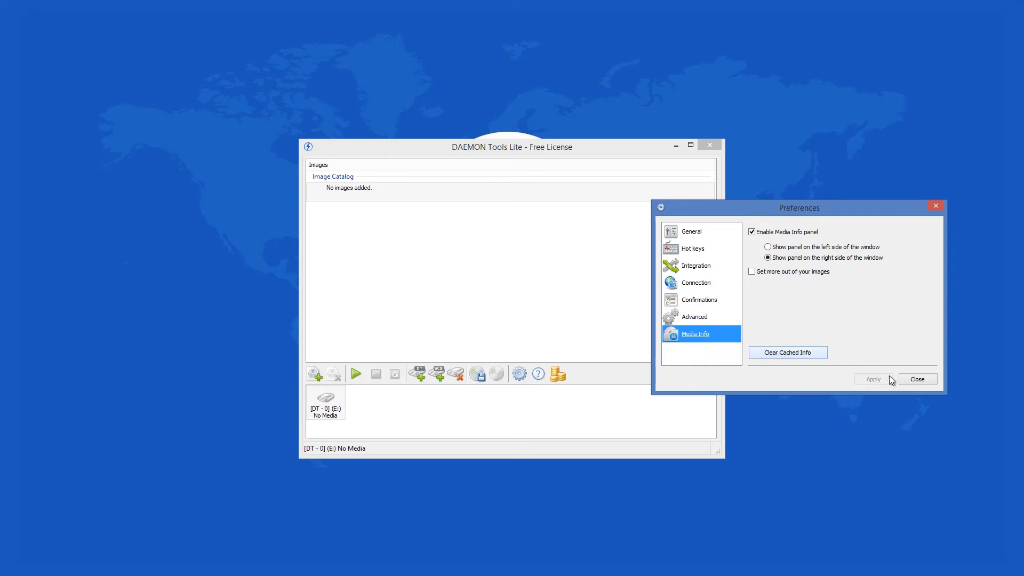
- Close Preferences, revisit the Integration page, and close it again without changes
left_click(915, 379)
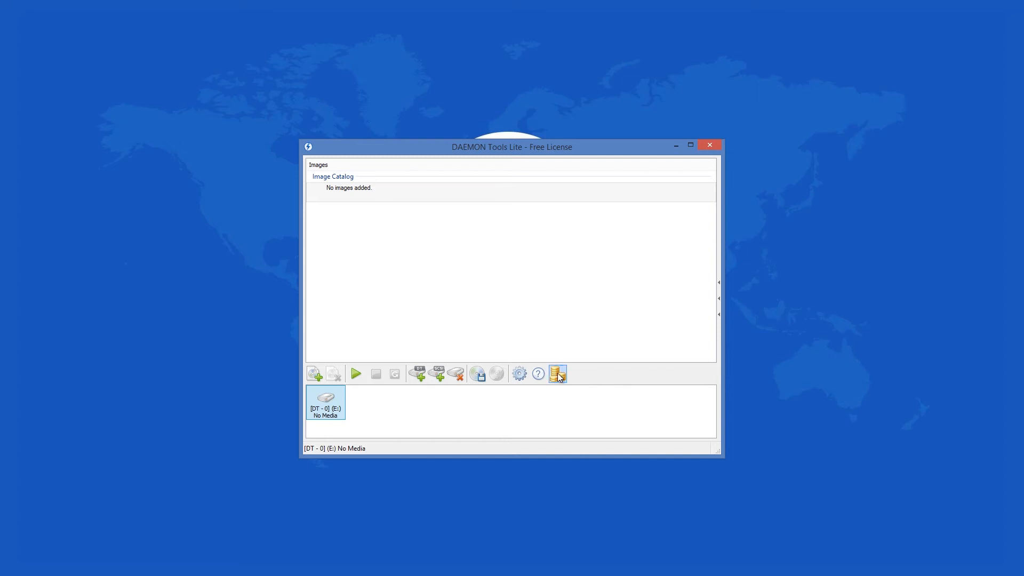
mouse_move(478, 374)
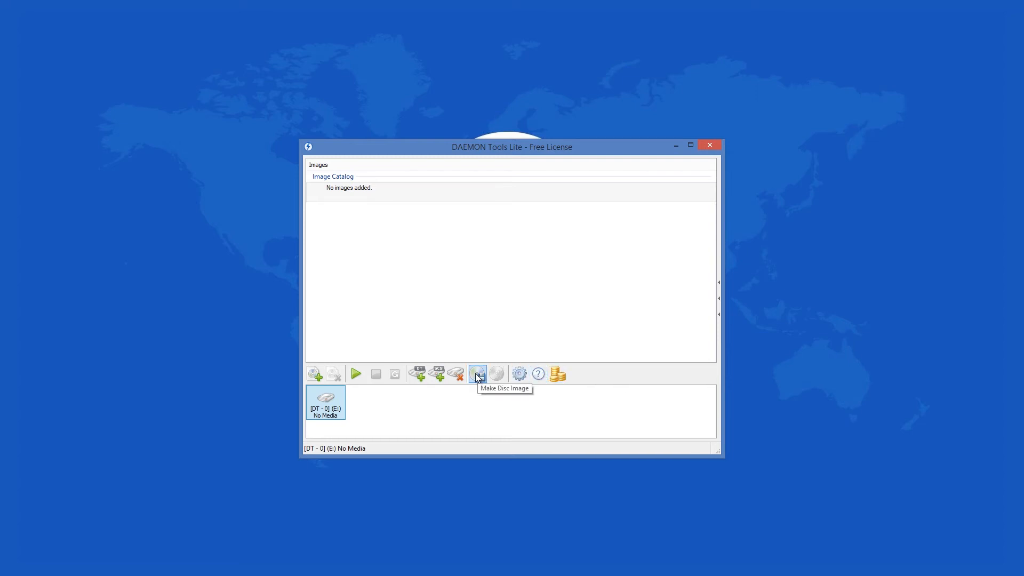
mouse_move(455, 373)
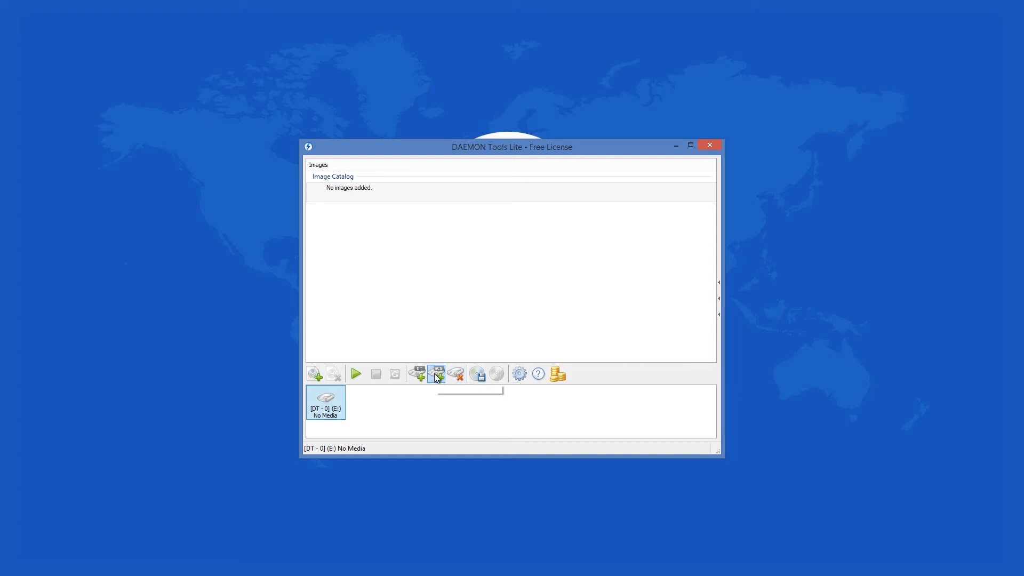
mouse_move(436, 373)
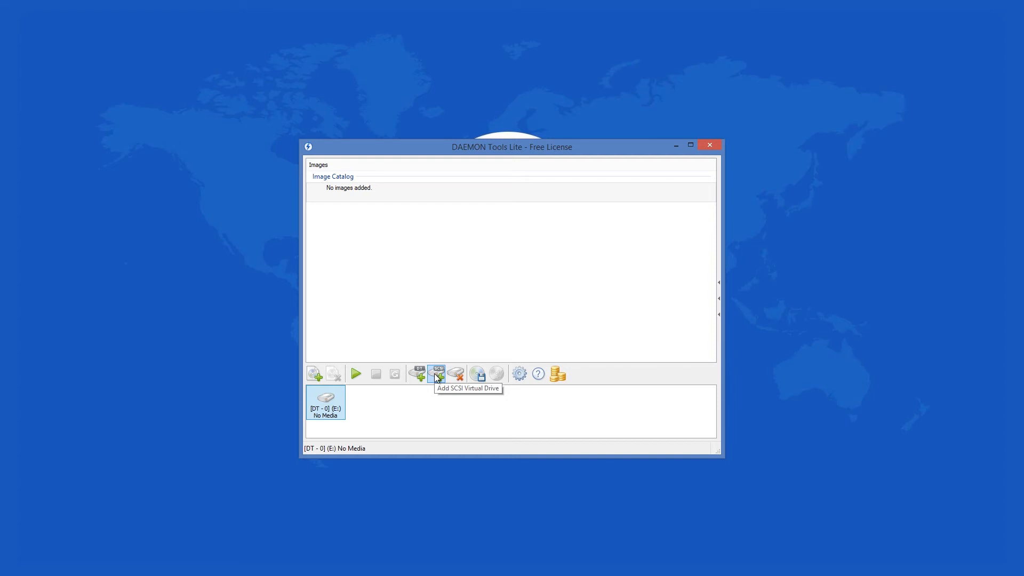
mouse_move(417, 374)
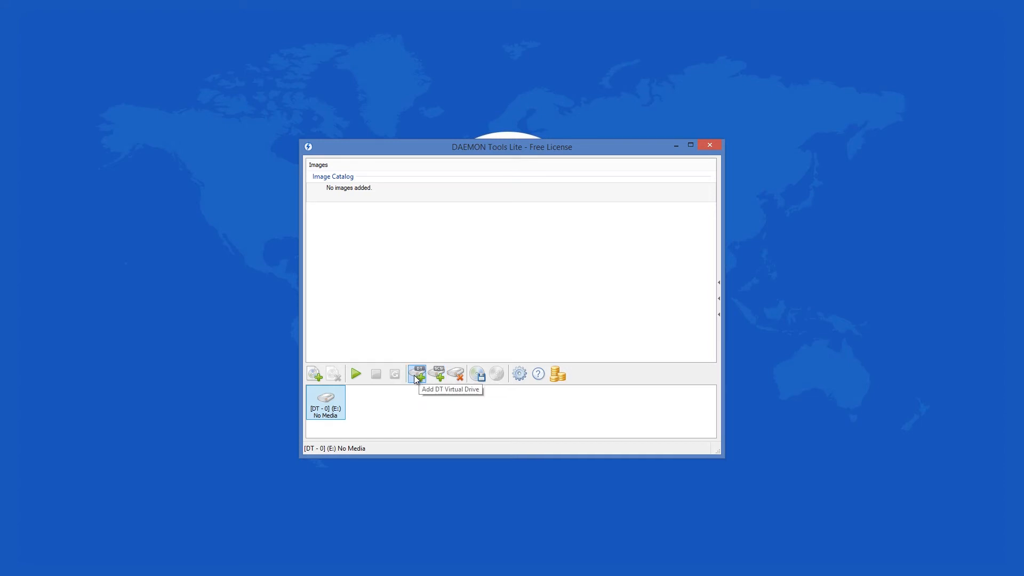
mouse_move(333, 377)
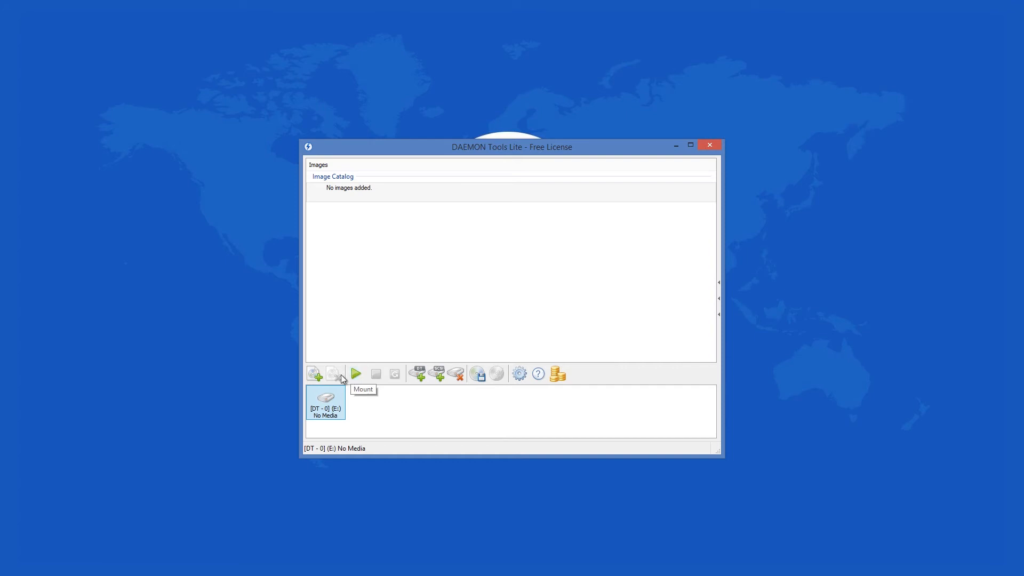
mouse_move(314, 373)
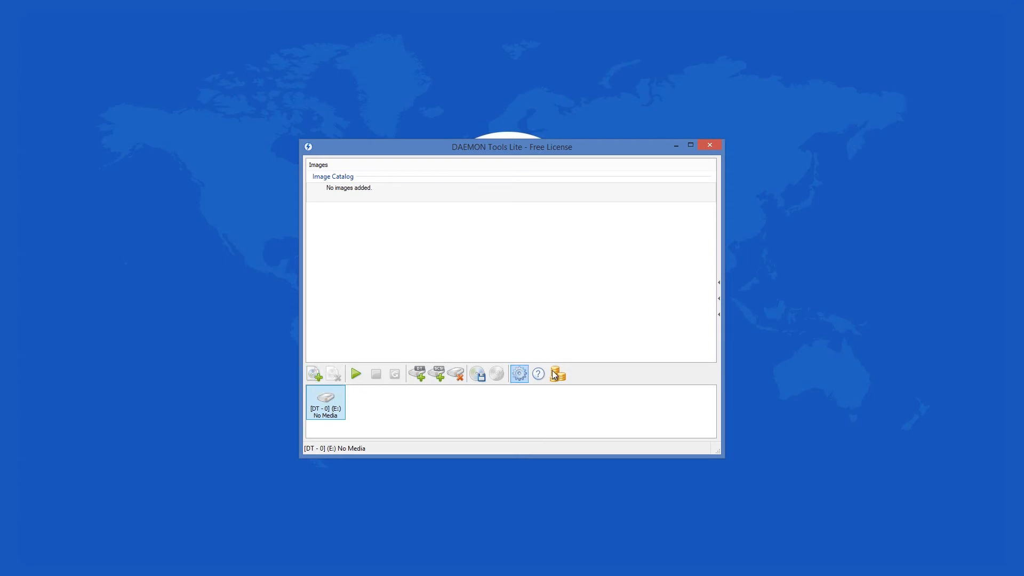
left_click(518, 373)
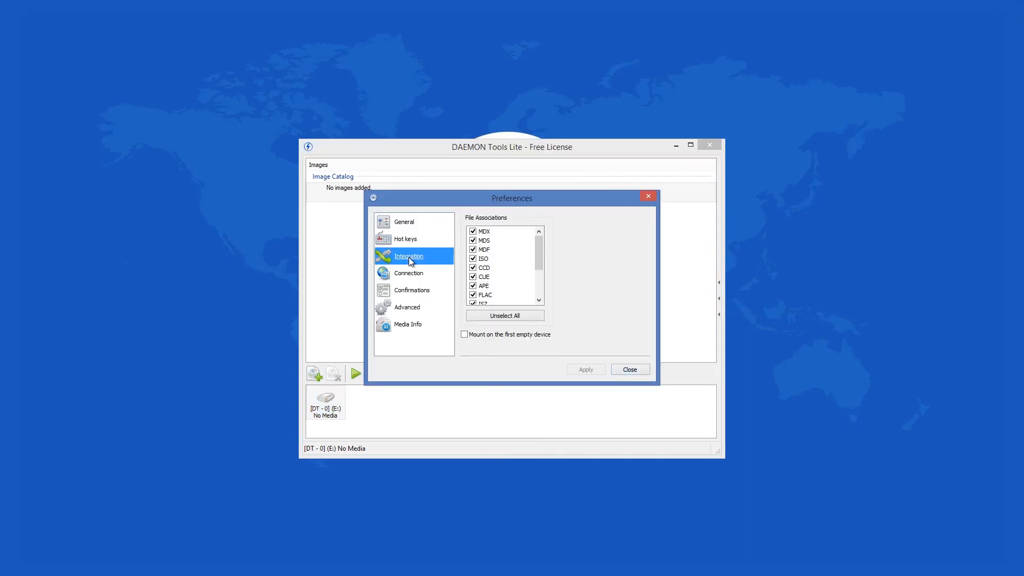
left_click(629, 369)
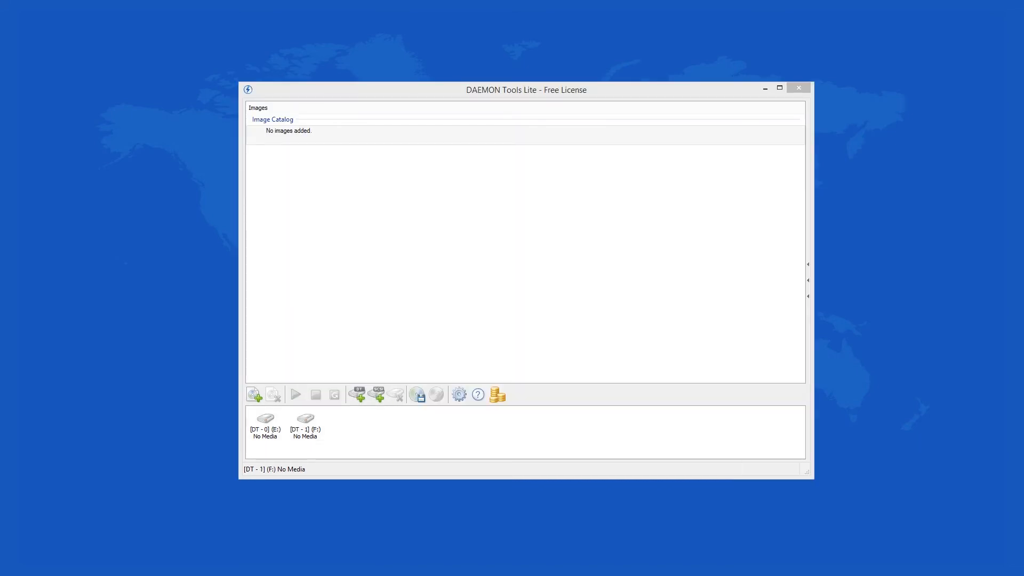
left_click(416, 394)
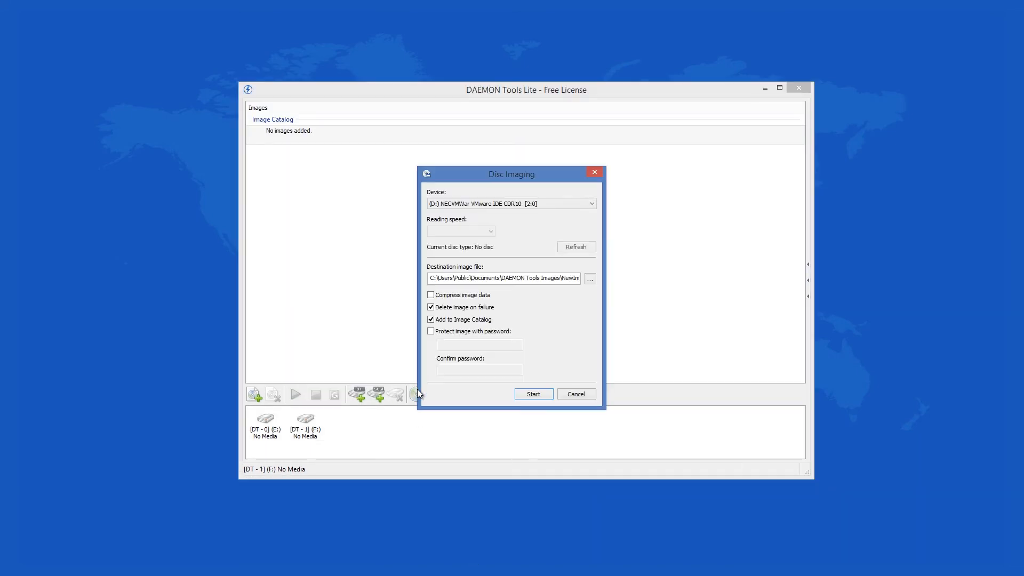
left_click(431, 330)
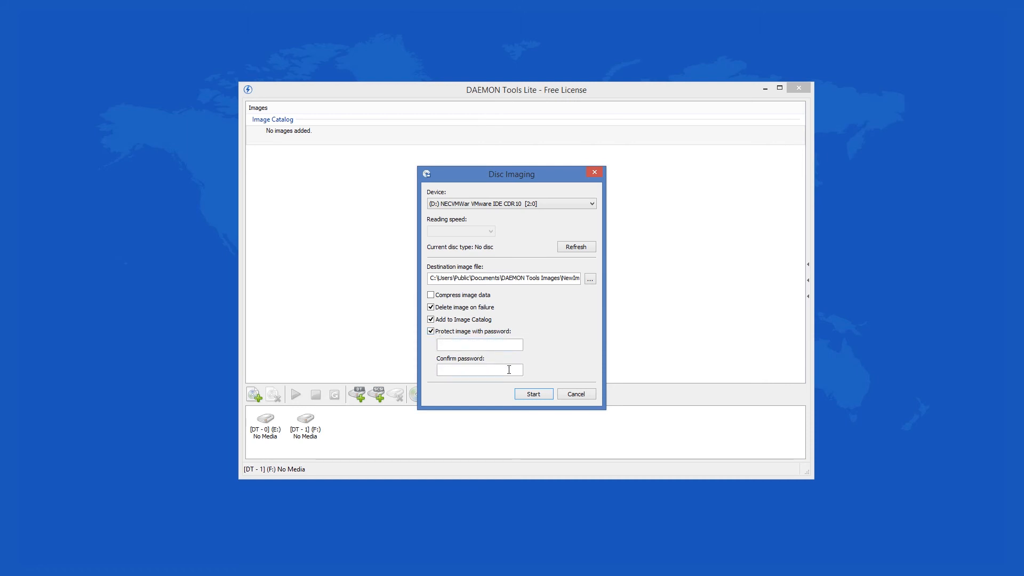
left_click(429, 330)
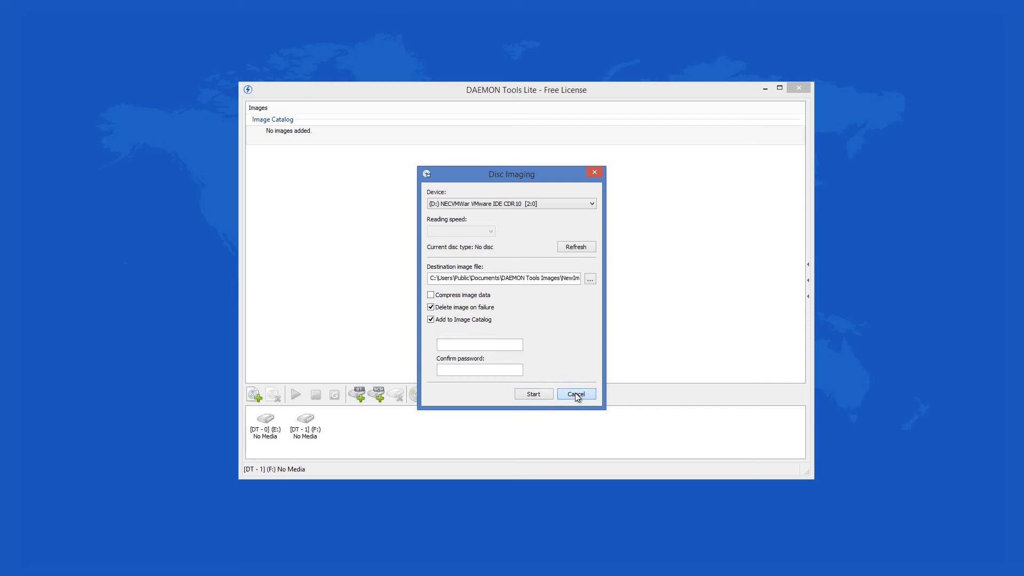
left_click(574, 394)
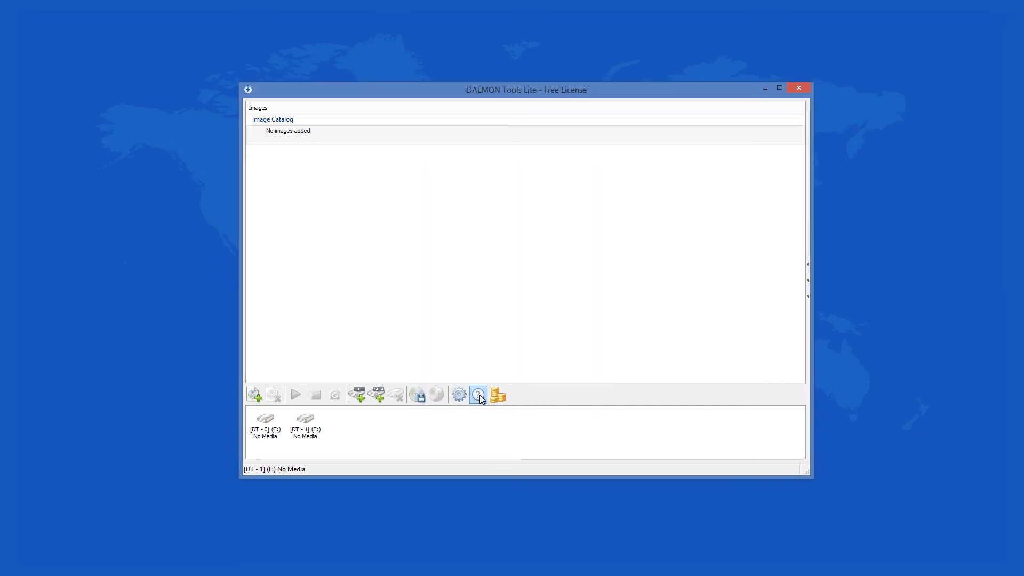
- Show the About screen with version 4.48.1.0347 and free license from the Help menu
left_click(479, 393)
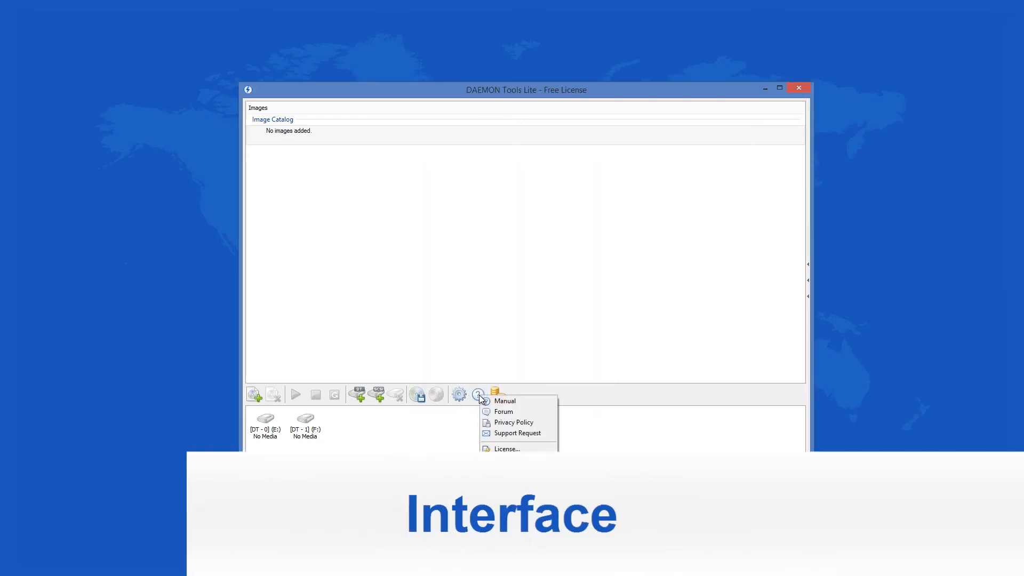
left_click(506, 448)
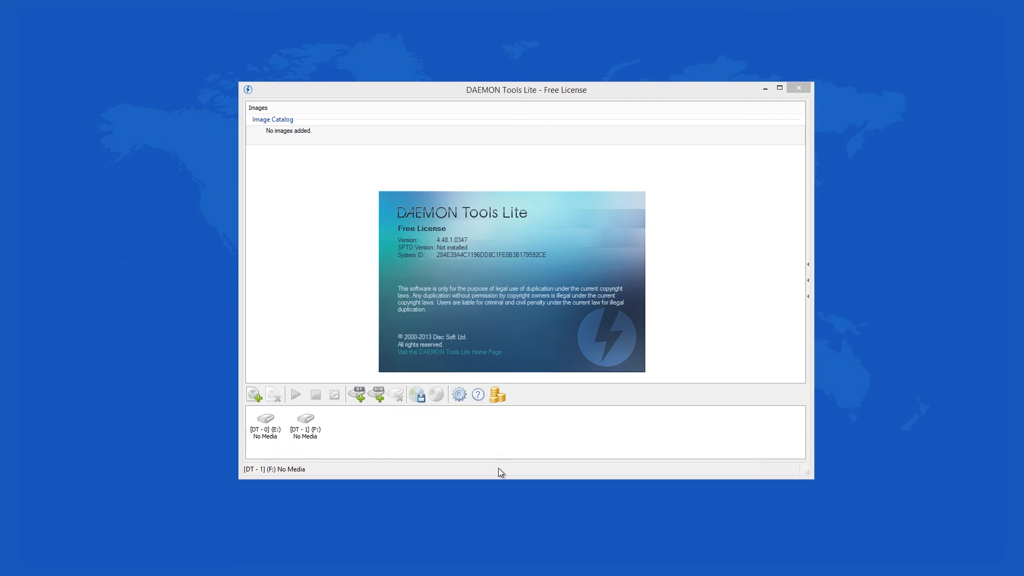
mouse_move(529, 439)
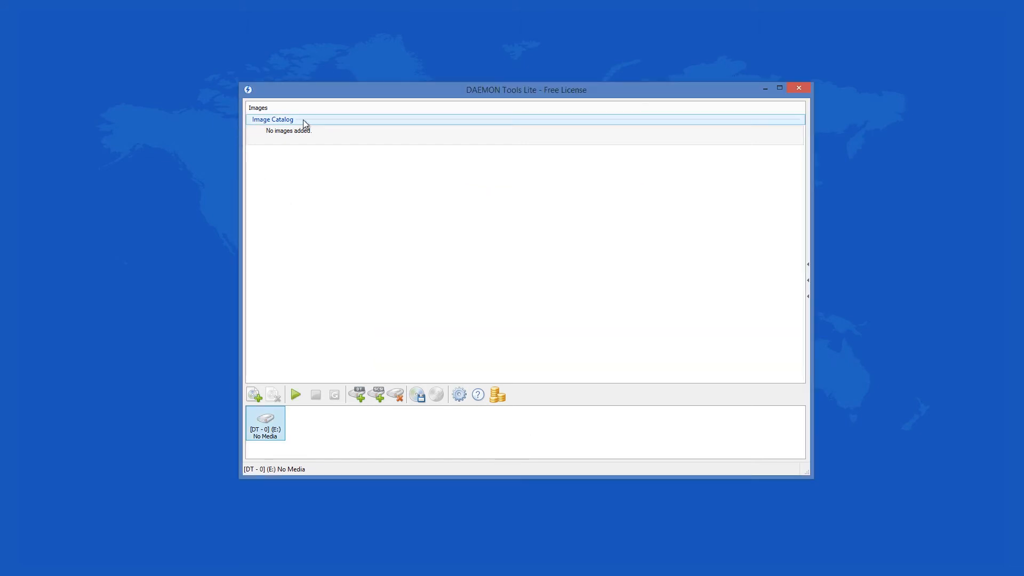
left_click(286, 131)
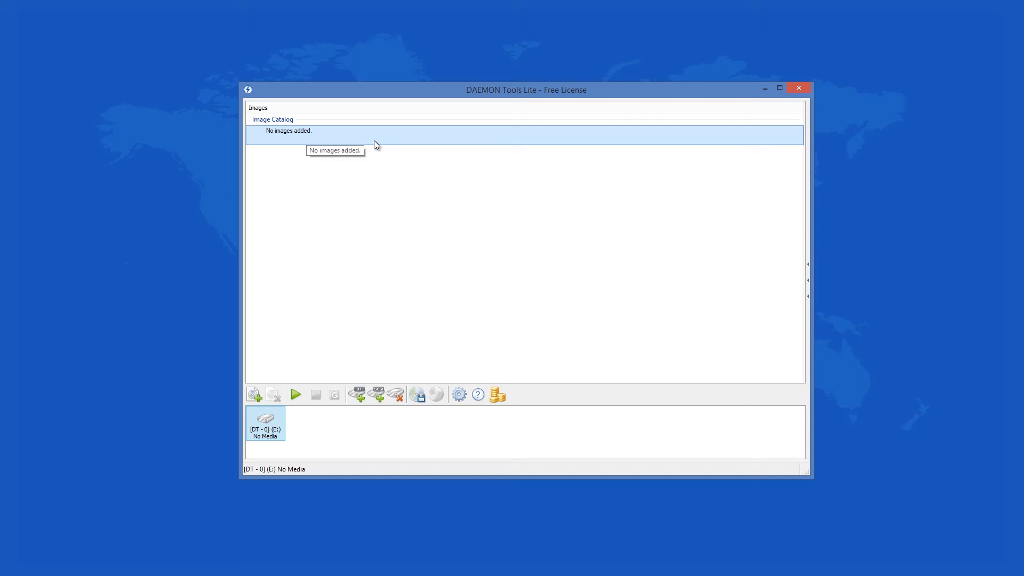
mouse_move(272, 392)
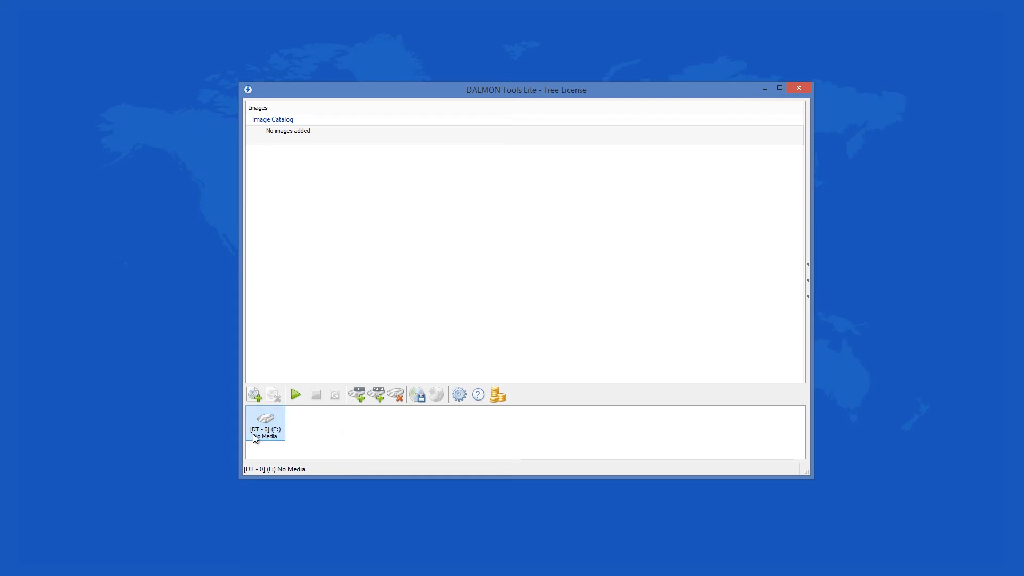
mouse_move(266, 434)
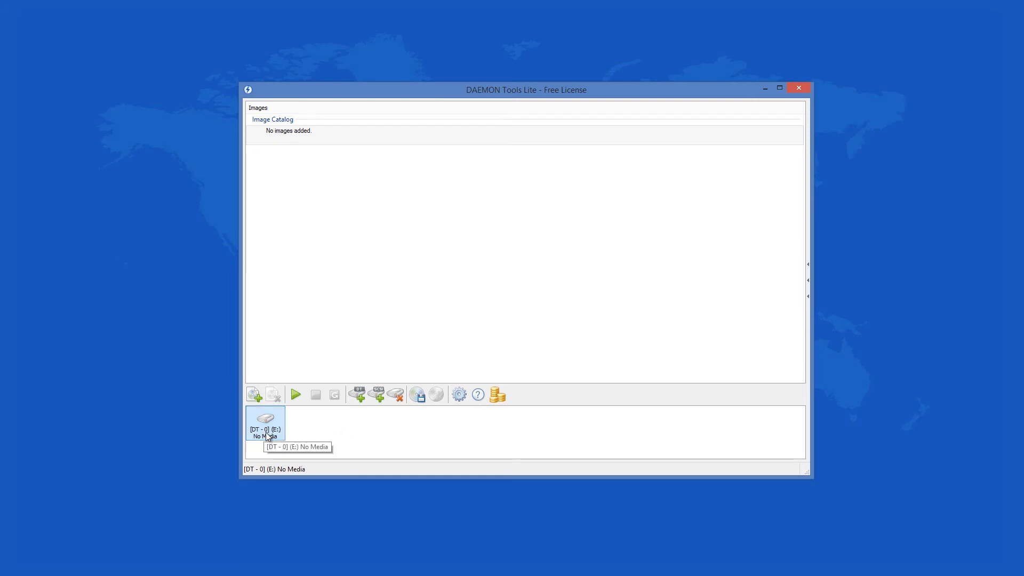
- Show the DT-0 (E:) drive's context menu, dismiss it, and show it again
right_click(264, 423)
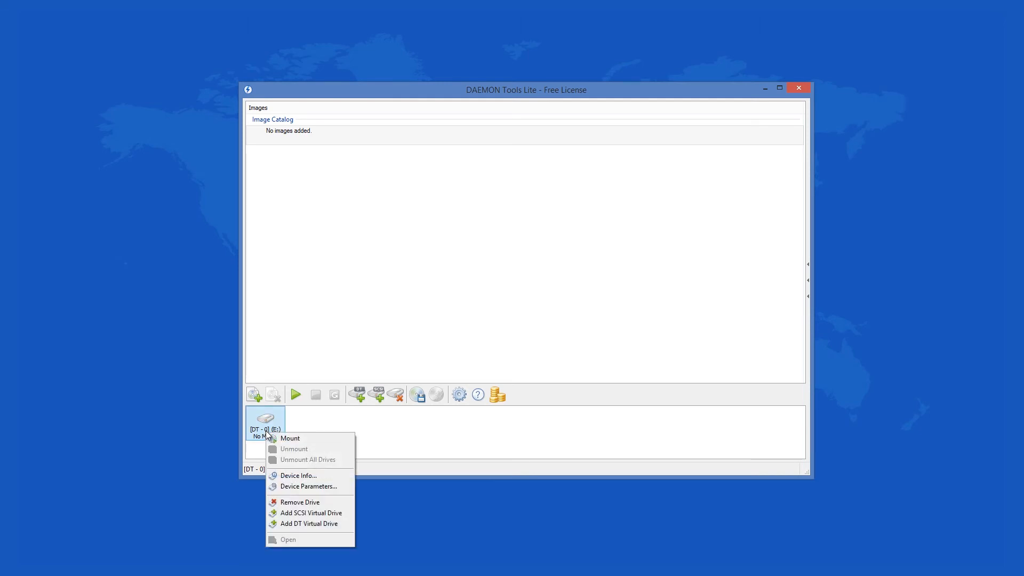
mouse_move(268, 447)
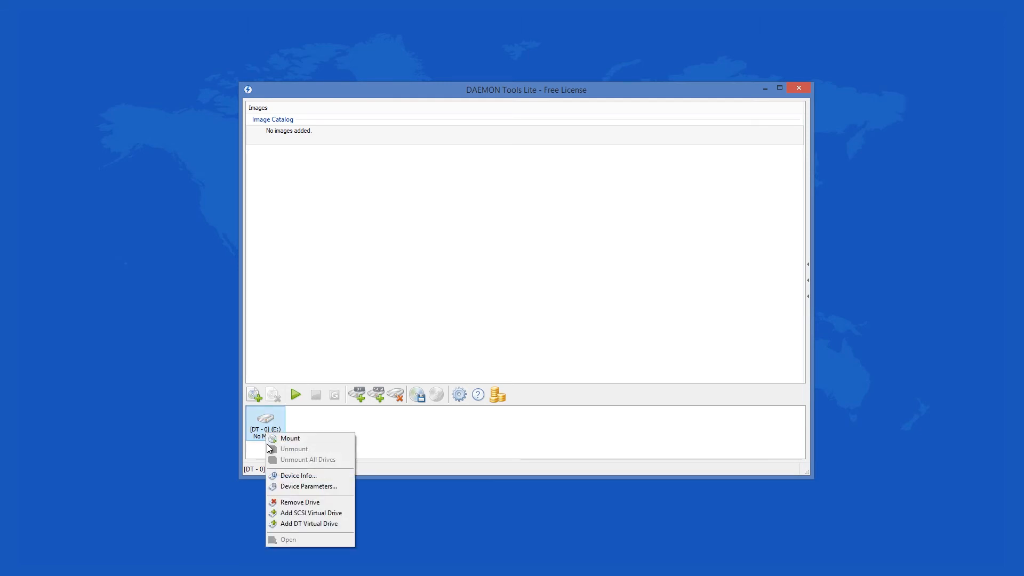
left_click(310, 513)
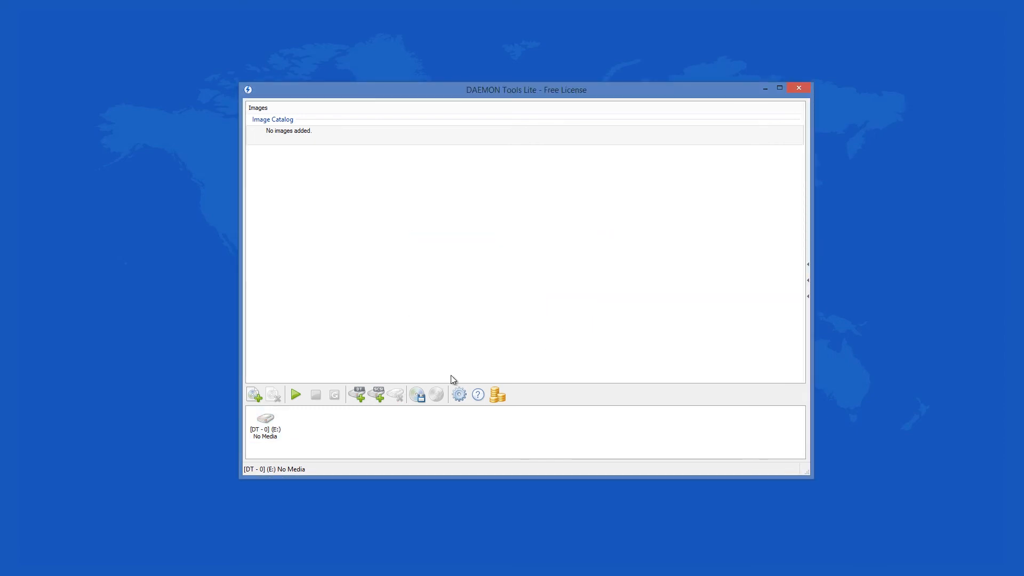
right_click(265, 421)
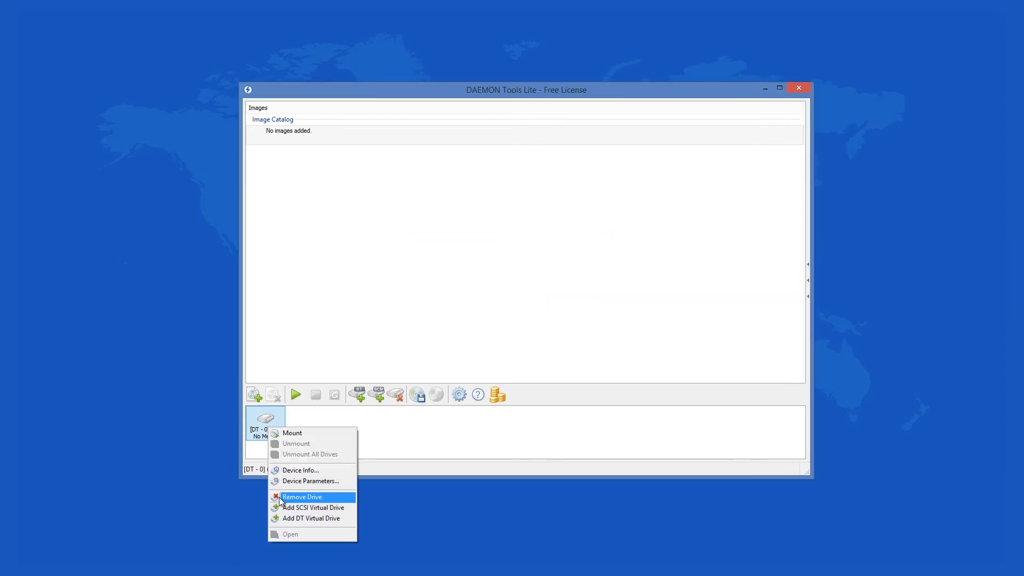
mouse_move(324, 496)
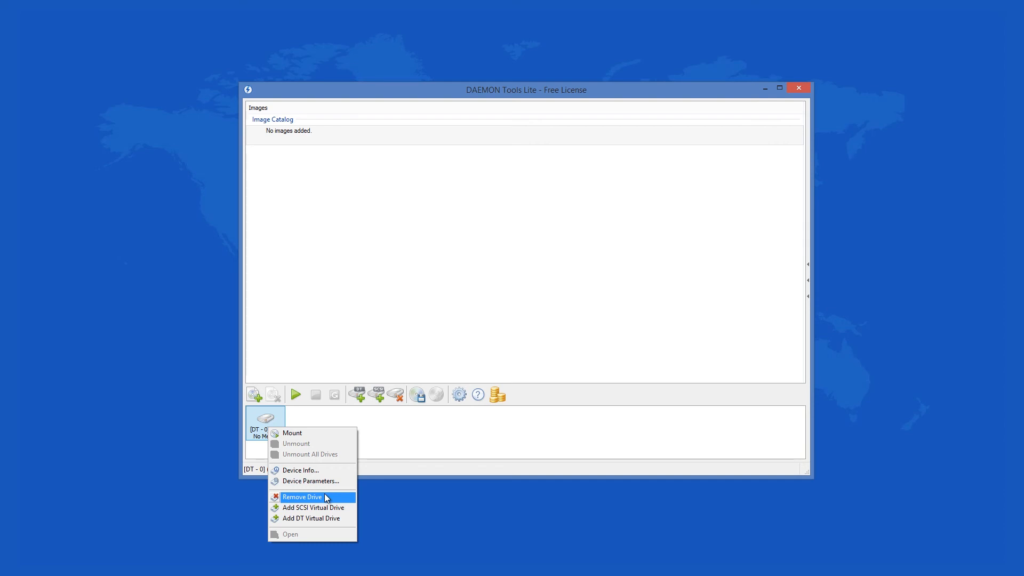
mouse_move(329, 486)
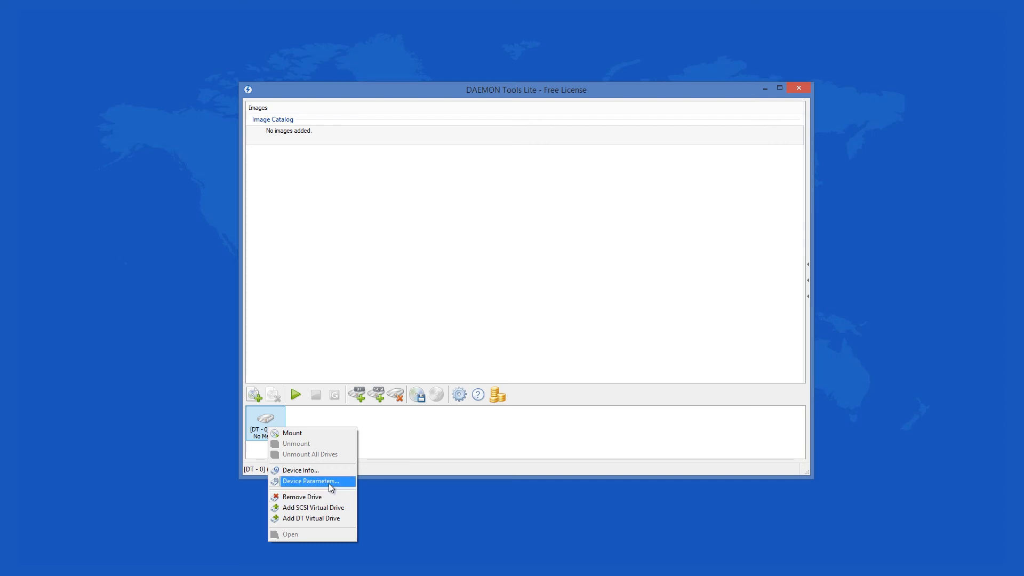
left_click(309, 481)
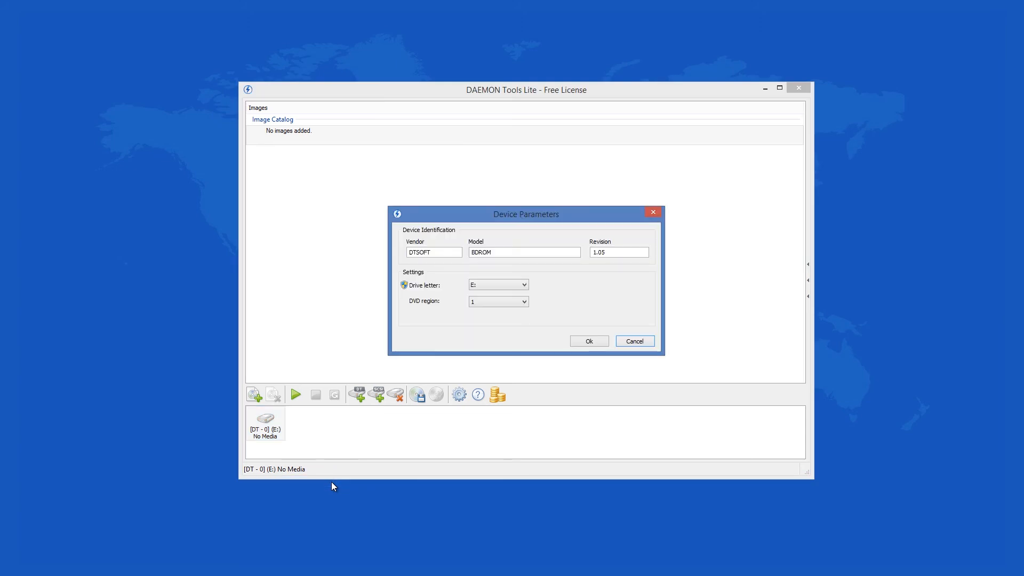
mouse_move(512, 418)
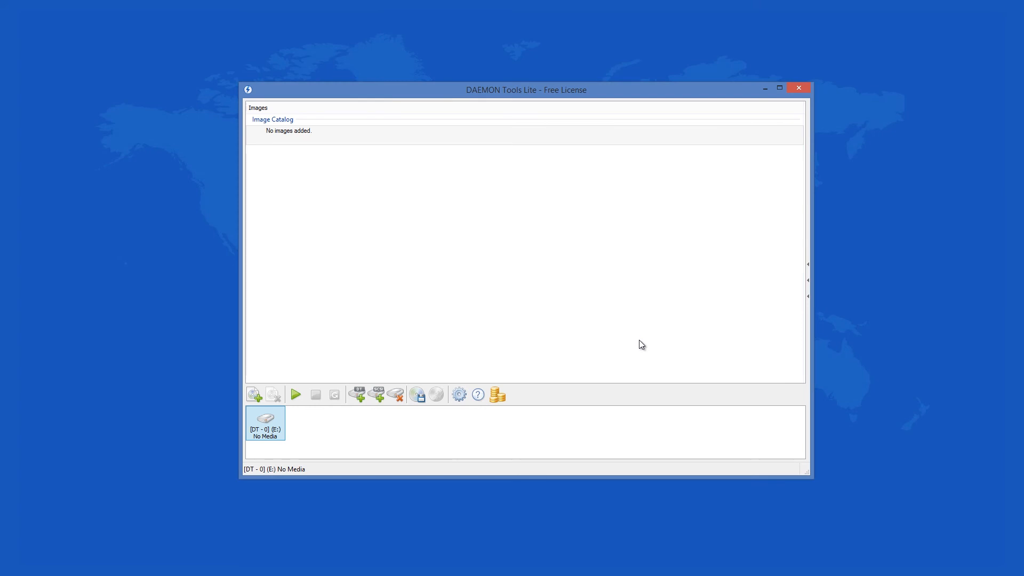
mouse_move(636, 342)
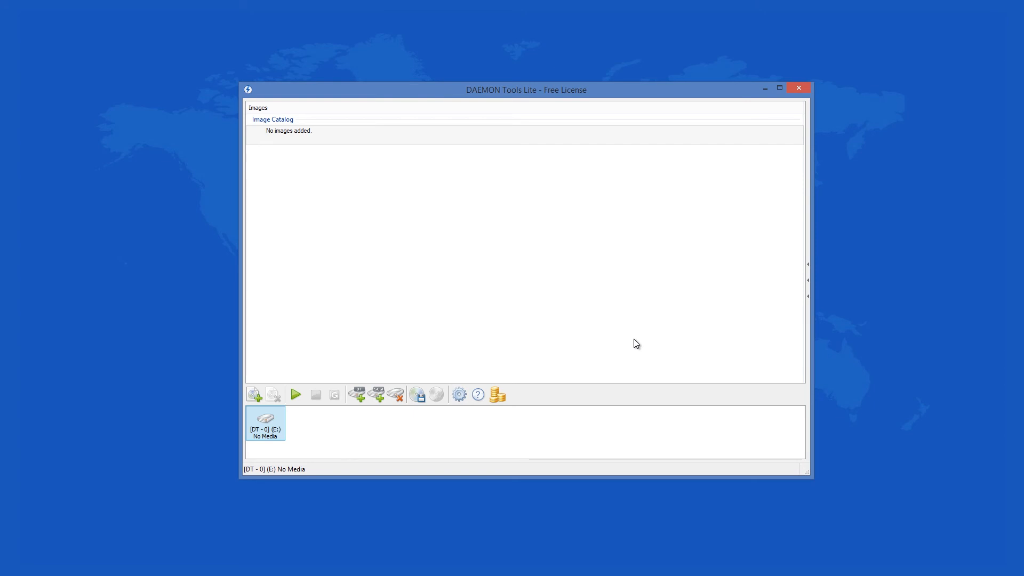
mouse_move(574, 346)
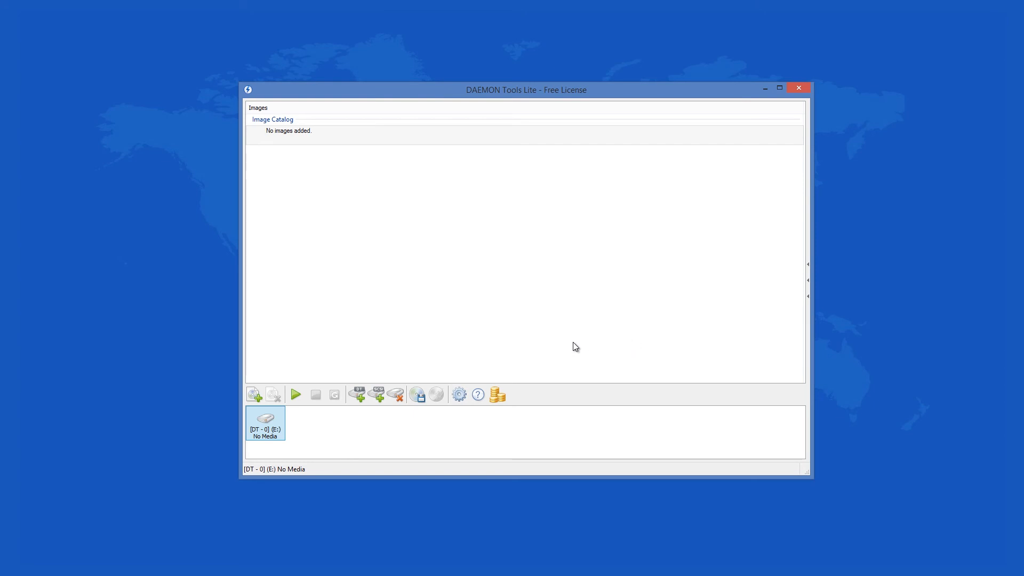
left_click(458, 393)
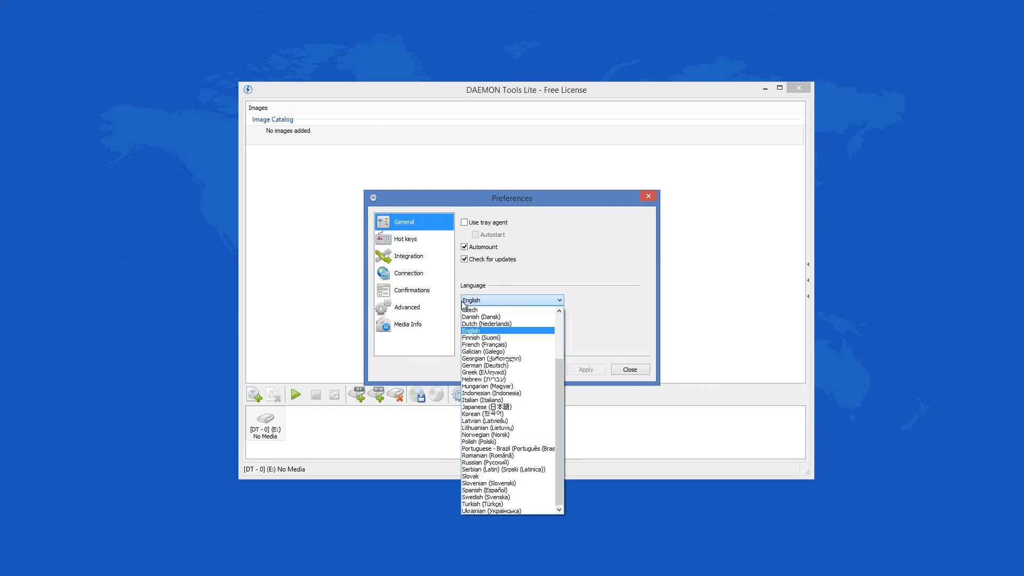
left_click(628, 369)
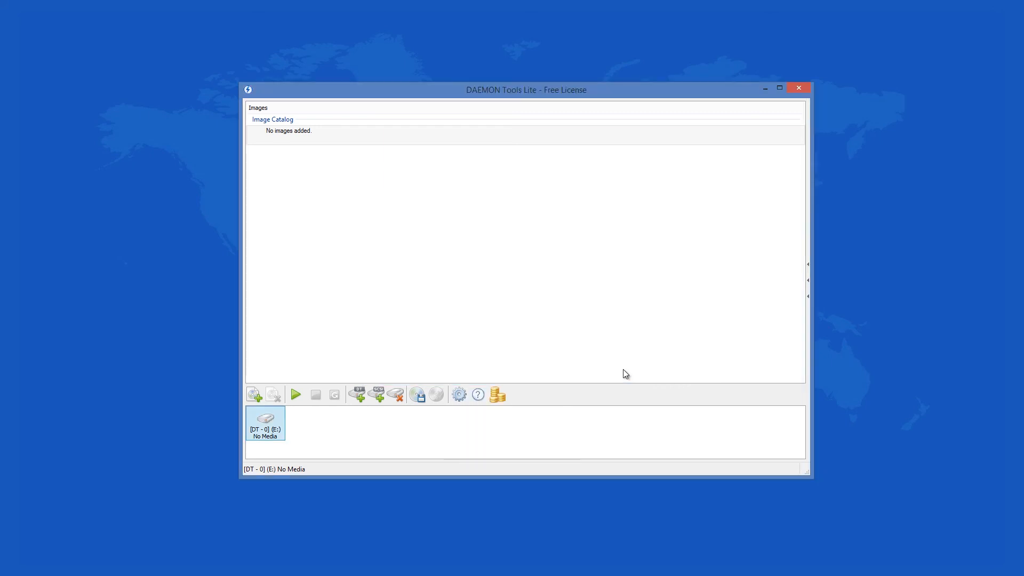
mouse_move(254, 394)
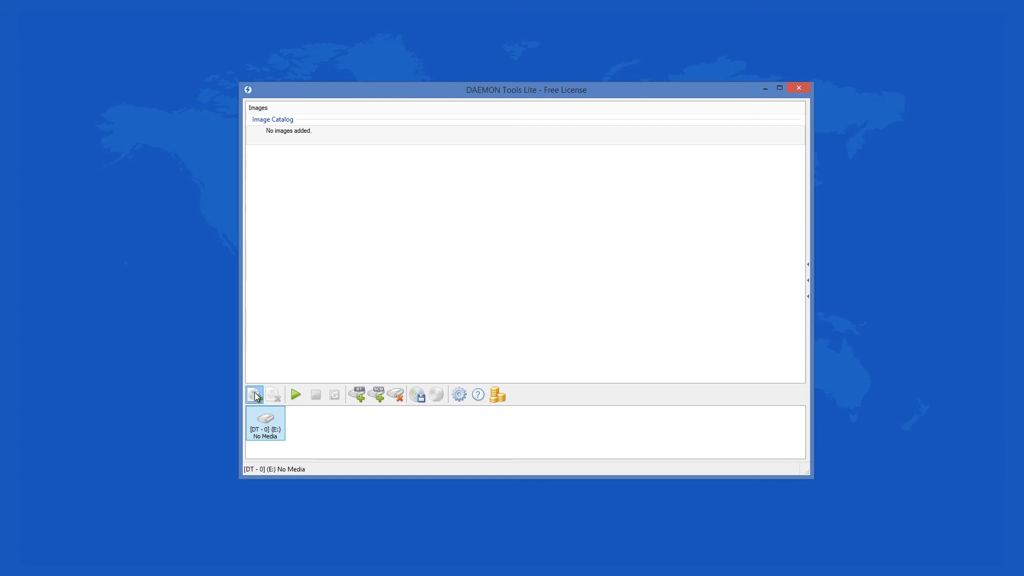
left_click(459, 393)
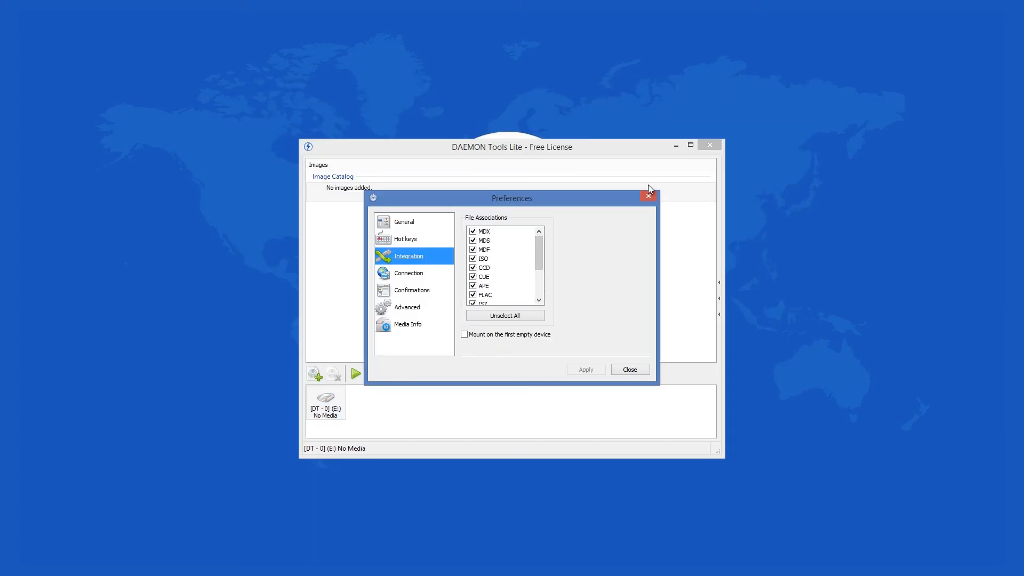
mouse_move(650, 198)
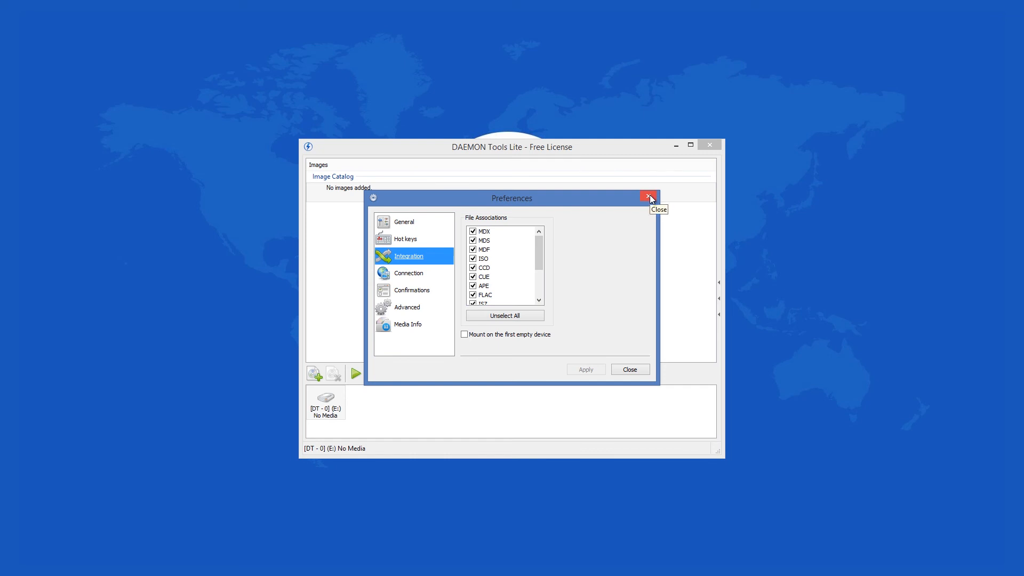
mouse_move(649, 198)
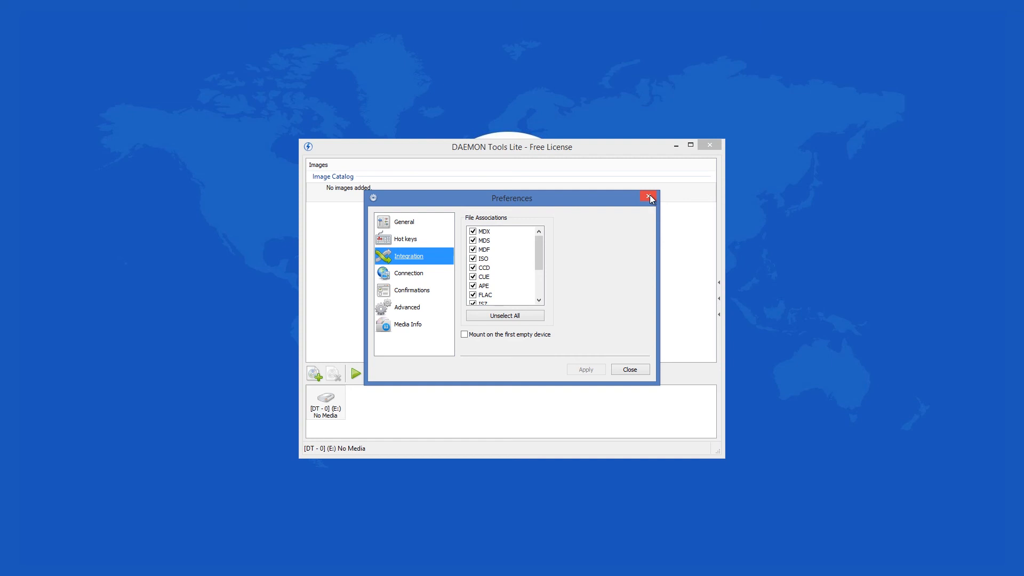
left_click(649, 197)
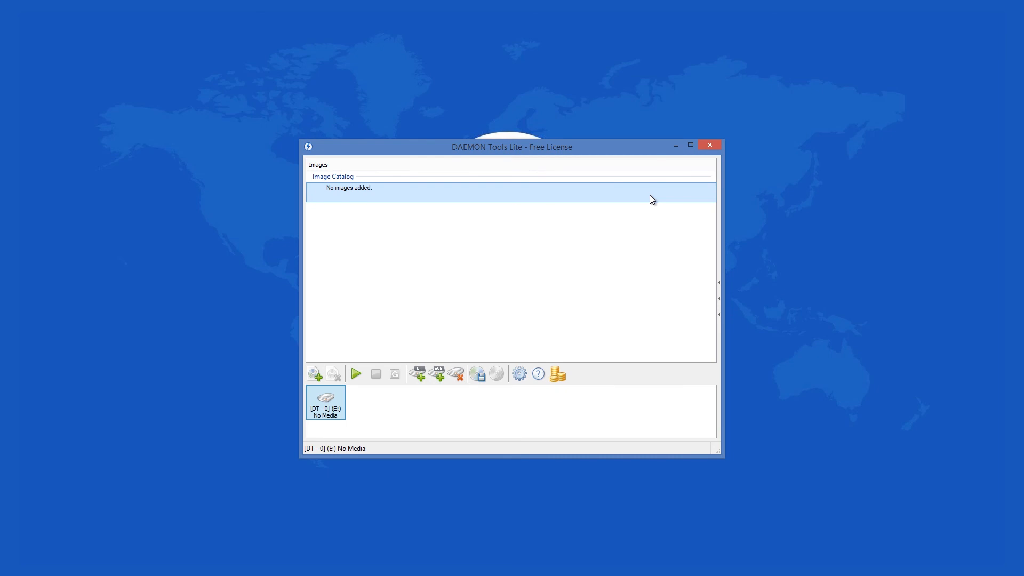
mouse_move(725, 458)
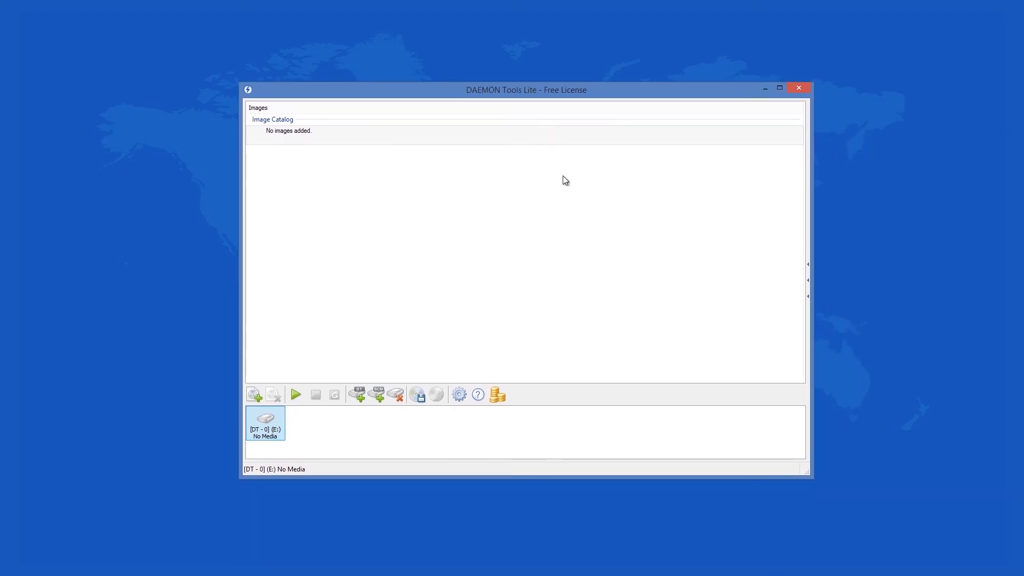
mouse_move(558, 183)
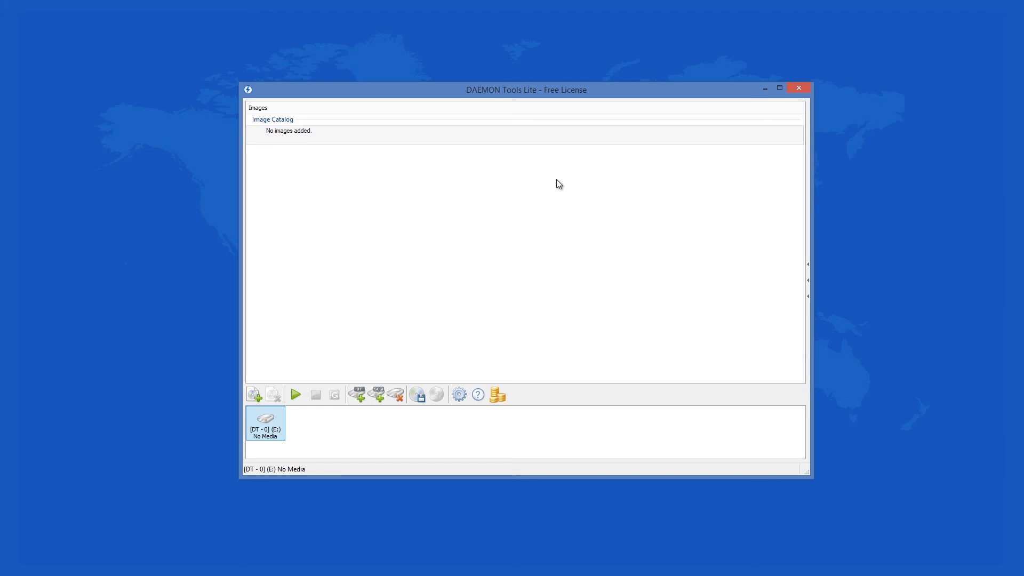
left_click(459, 393)
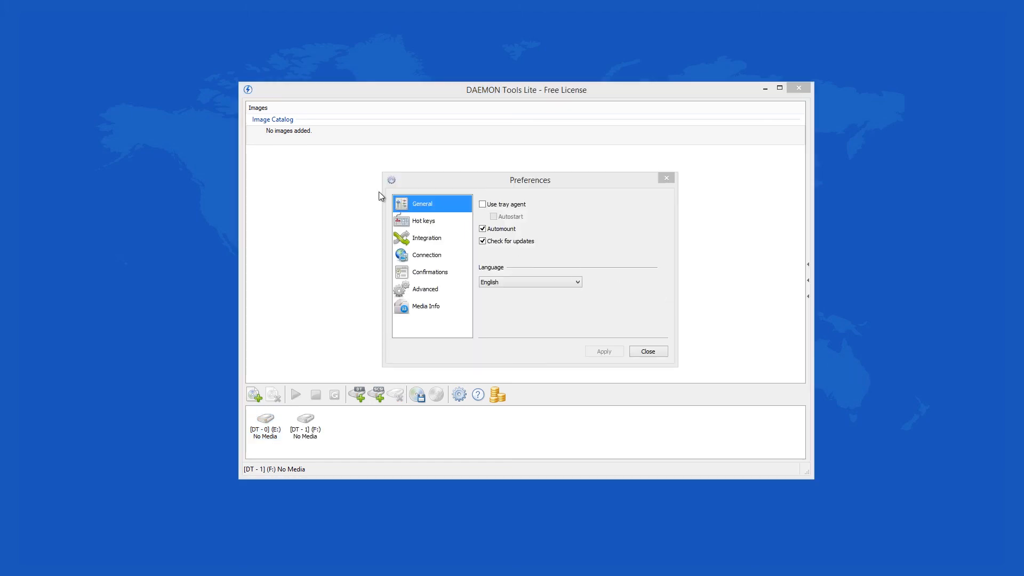
mouse_move(422, 228)
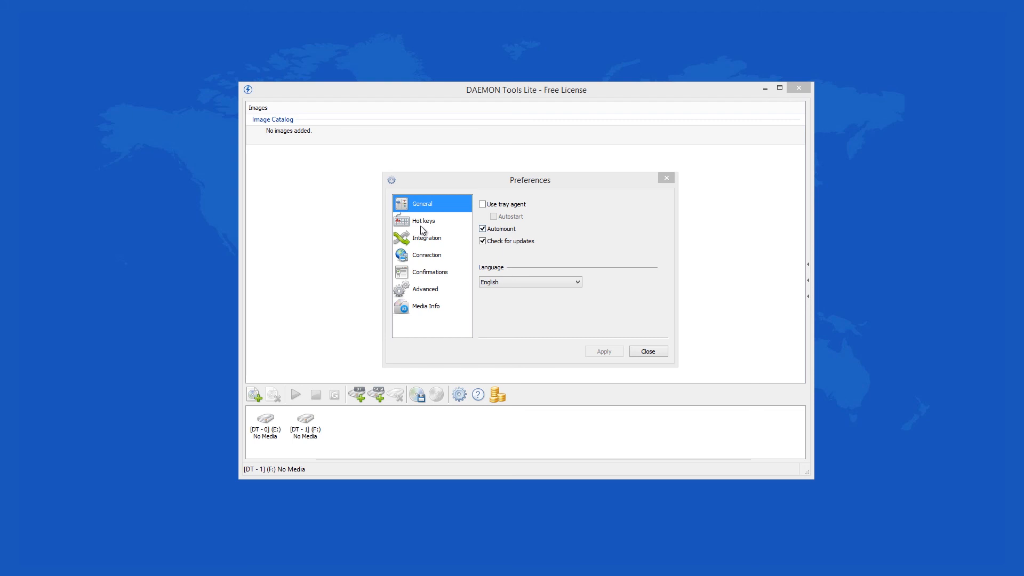
left_click(423, 221)
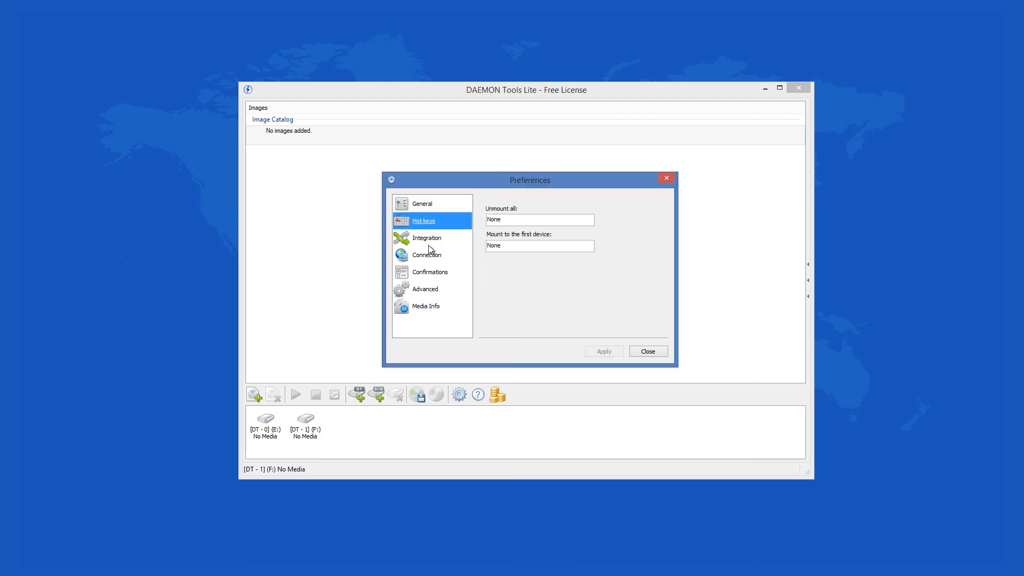
left_click(426, 236)
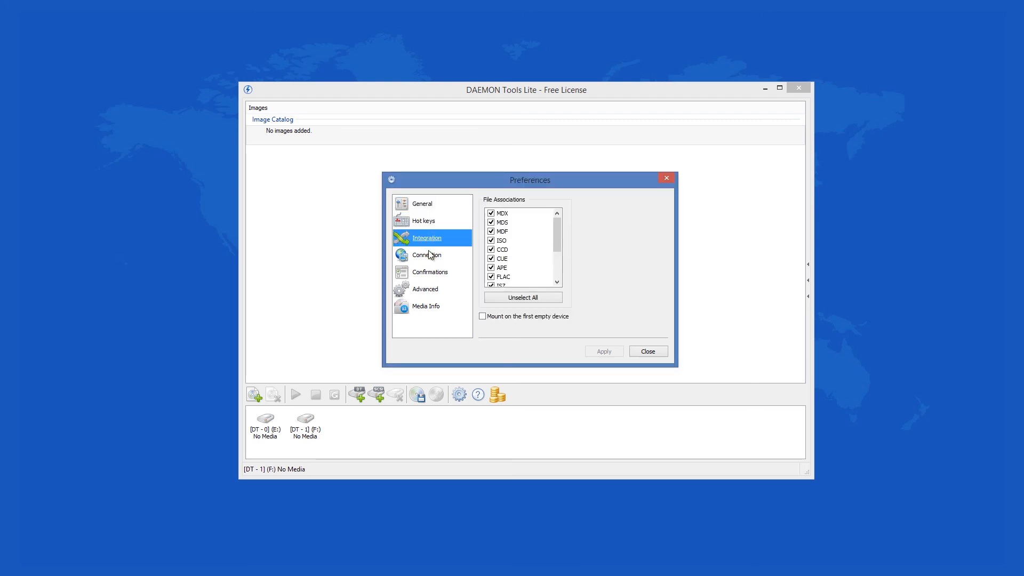
left_click(429, 272)
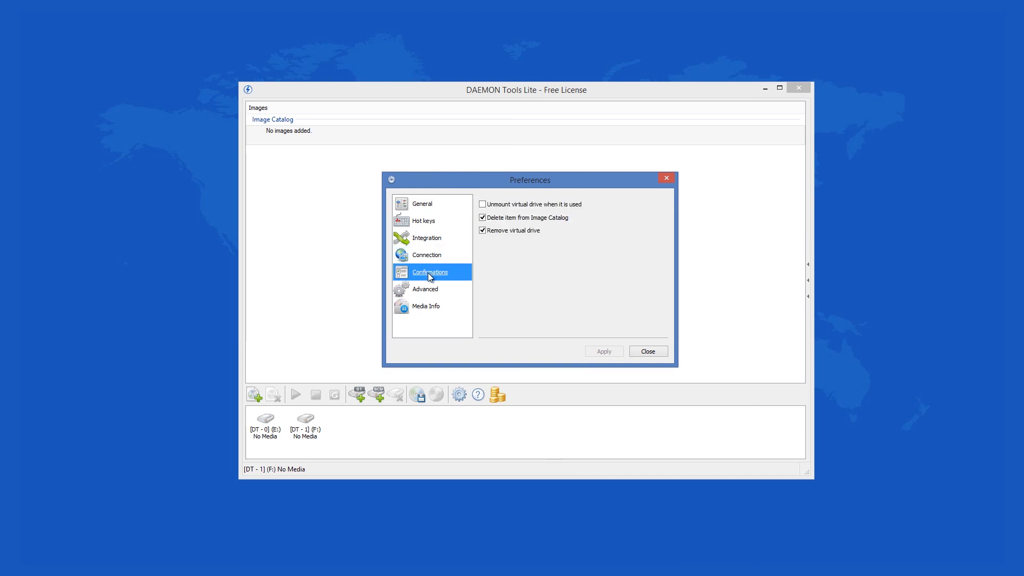
left_click(425, 306)
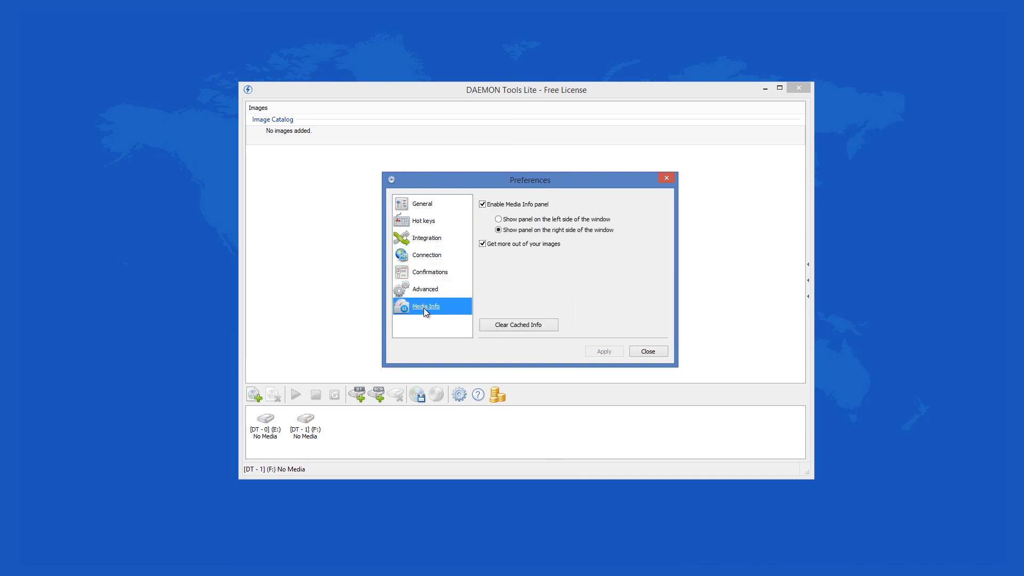
left_click(647, 350)
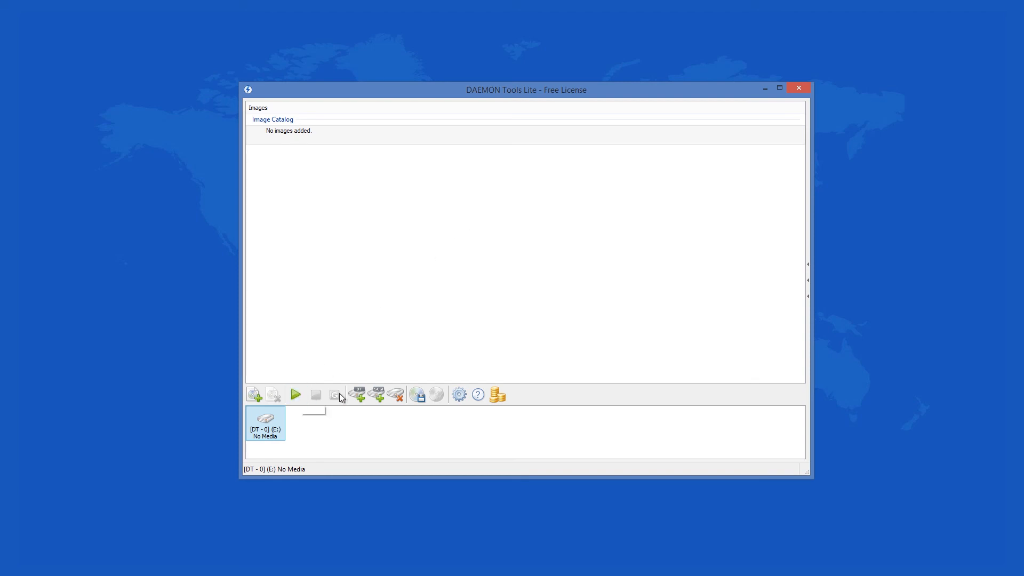
- Add DT virtual drive DT-1 (F:), then decline the SPTD driver prompt for a SCSI drive
left_click(358, 394)
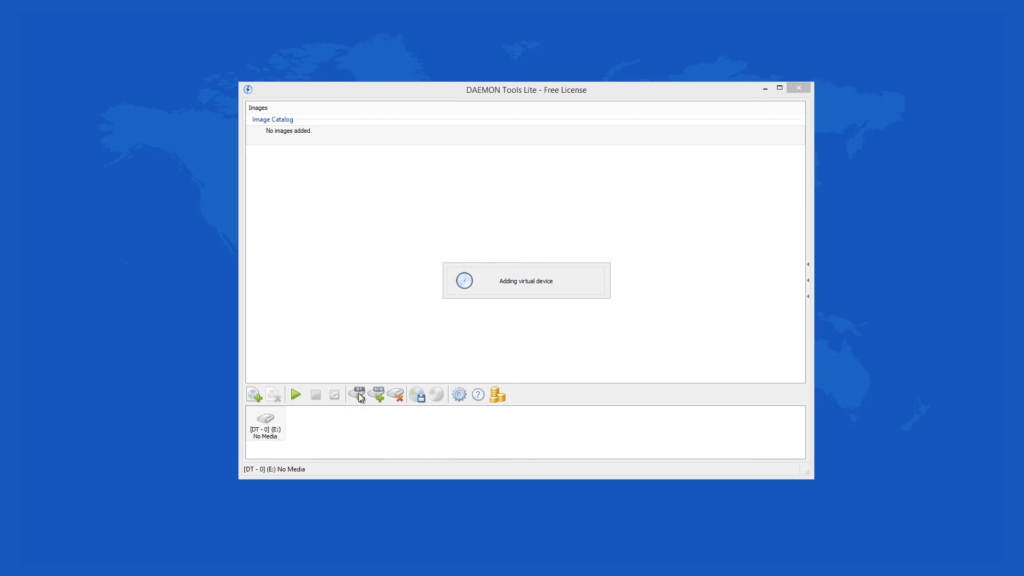
left_click(356, 394)
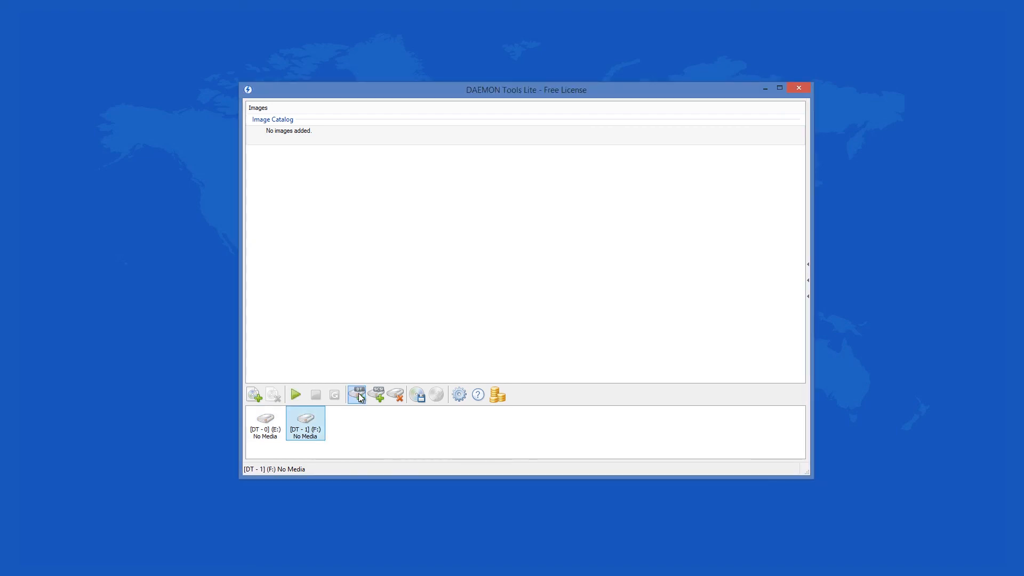
left_click(356, 394)
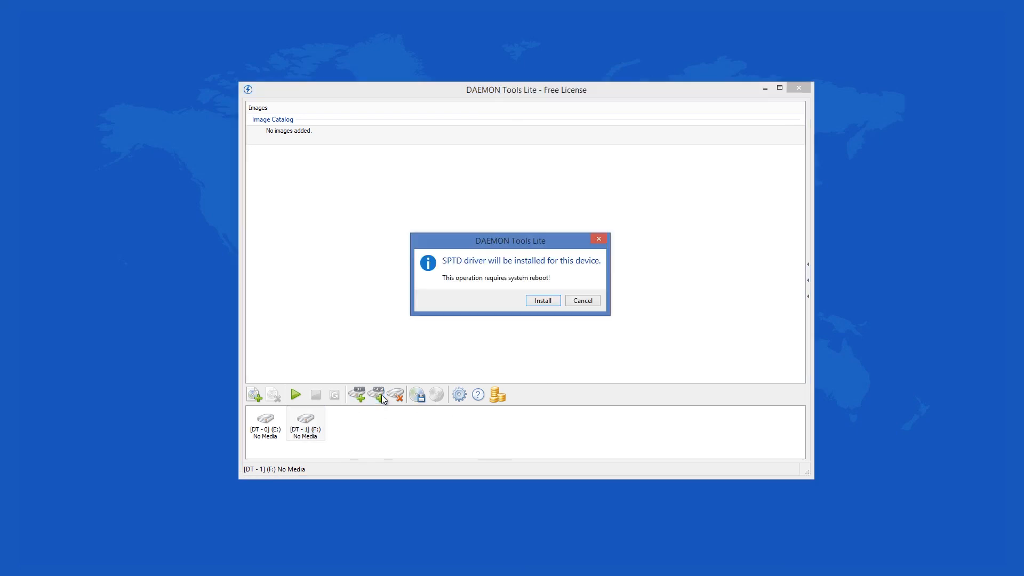
left_click(581, 301)
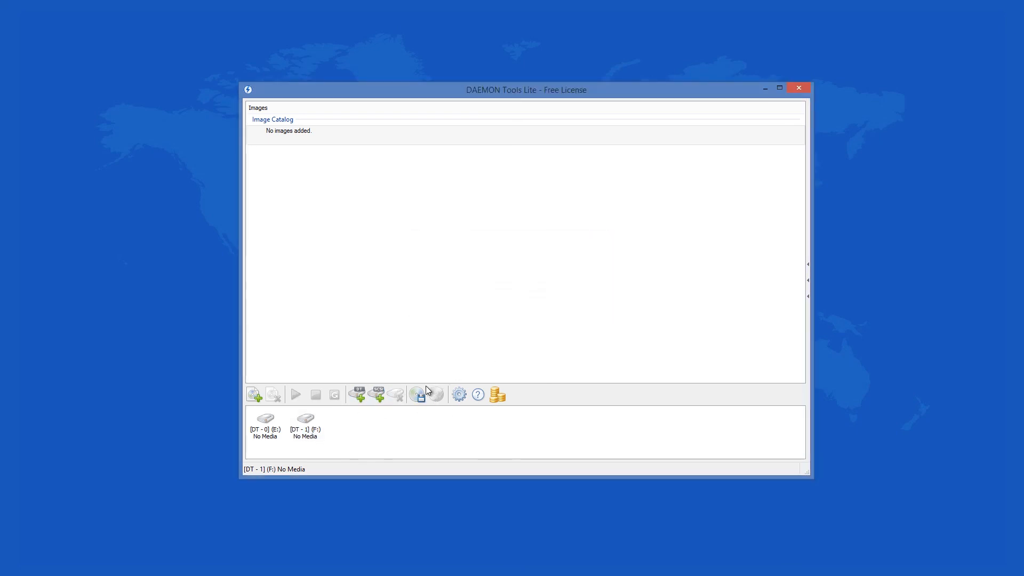
left_click(419, 394)
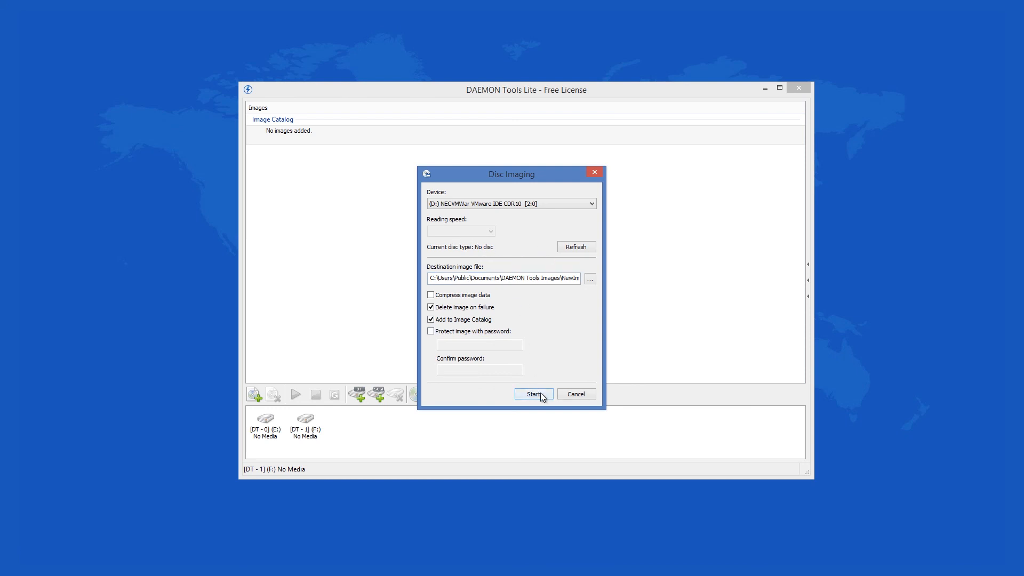
left_click(430, 330)
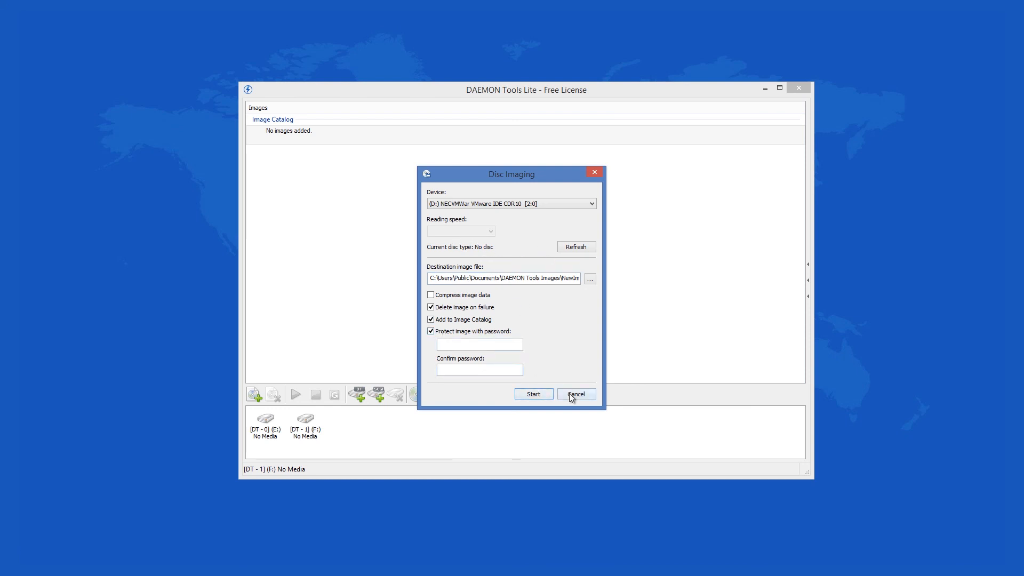
left_click(574, 393)
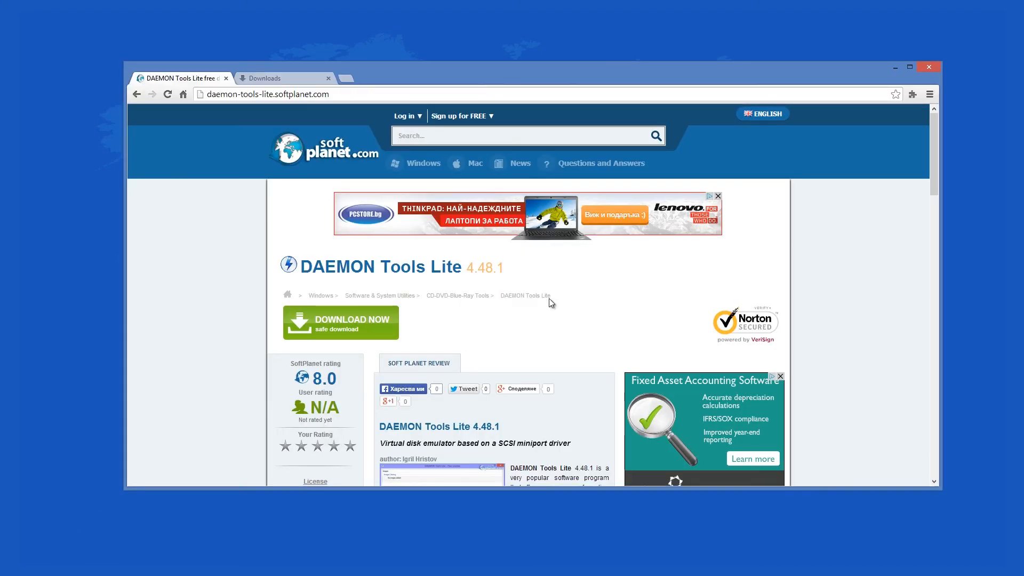
- Scroll the SoftPlanet DAEMON Tools Lite 4.48.1 page down through the review and back up
scroll("down", 3)
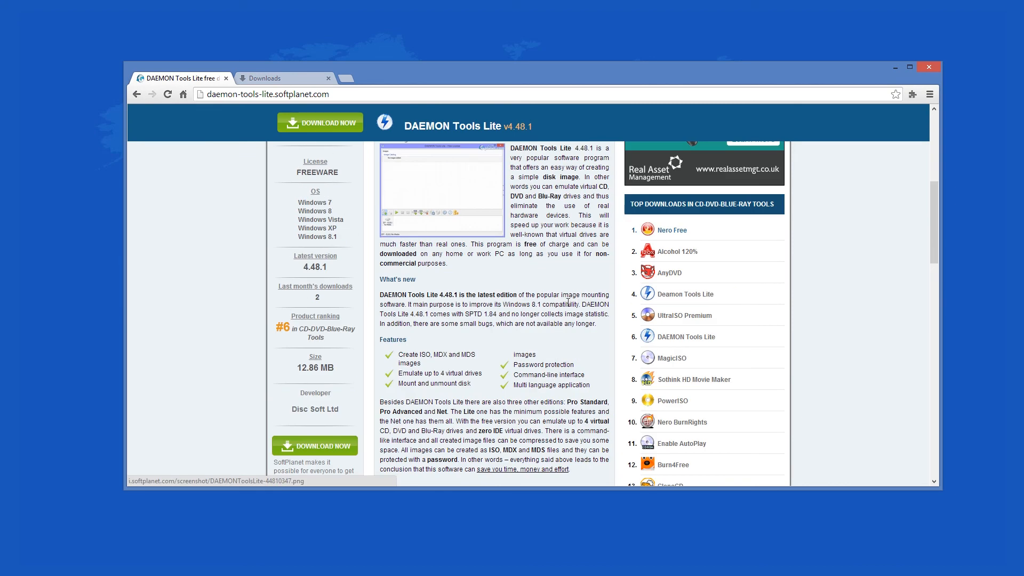
scroll("up", 3)
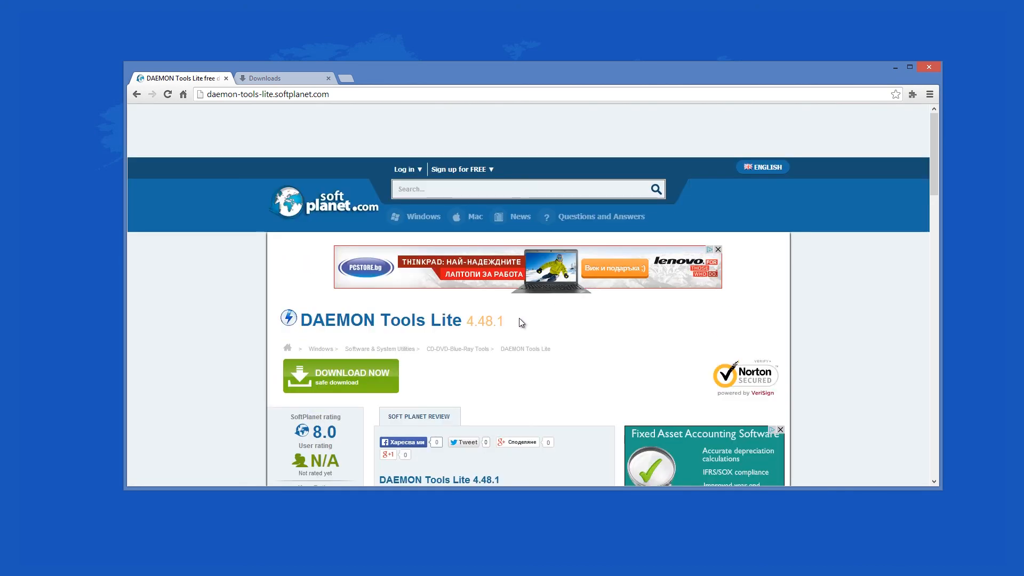
mouse_move(261, 365)
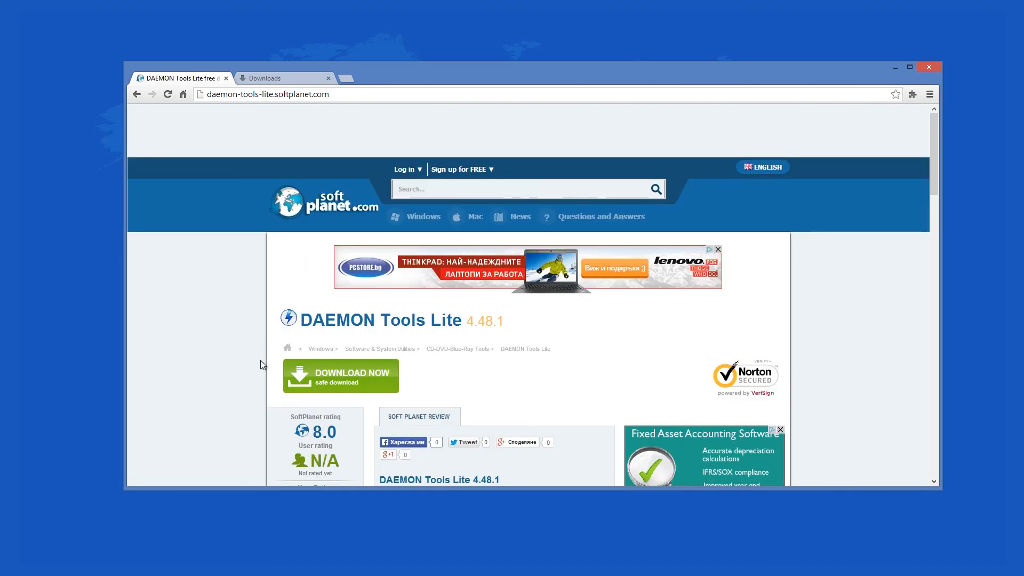